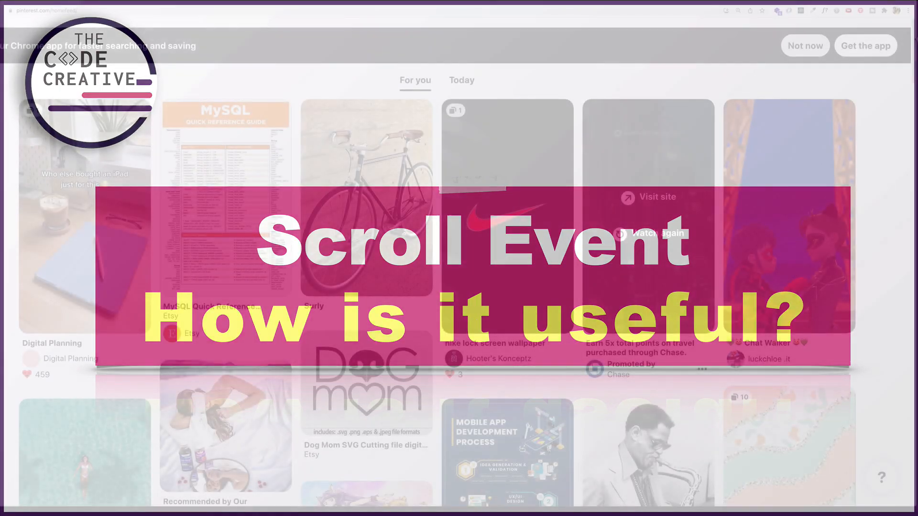
Scroll down the Pinterest home feed as new pins keep loading below
scroll("down", 3)
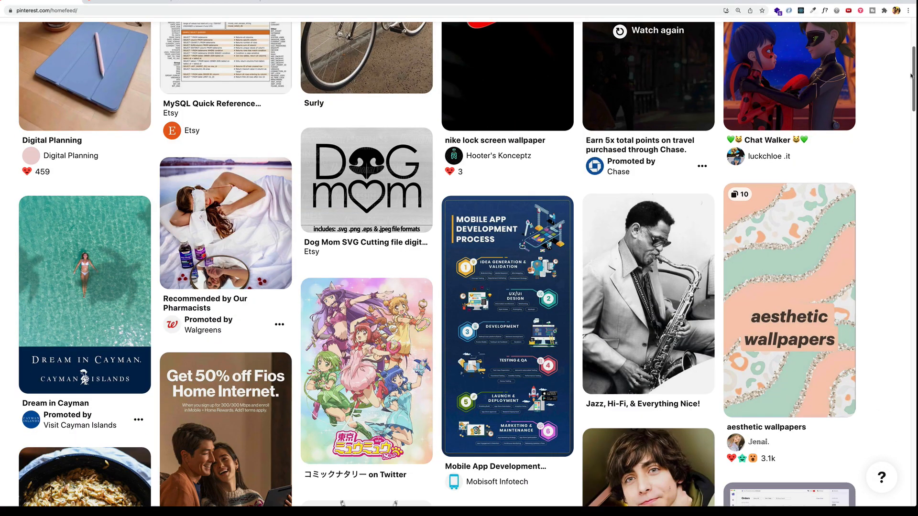
scroll("down", 3)
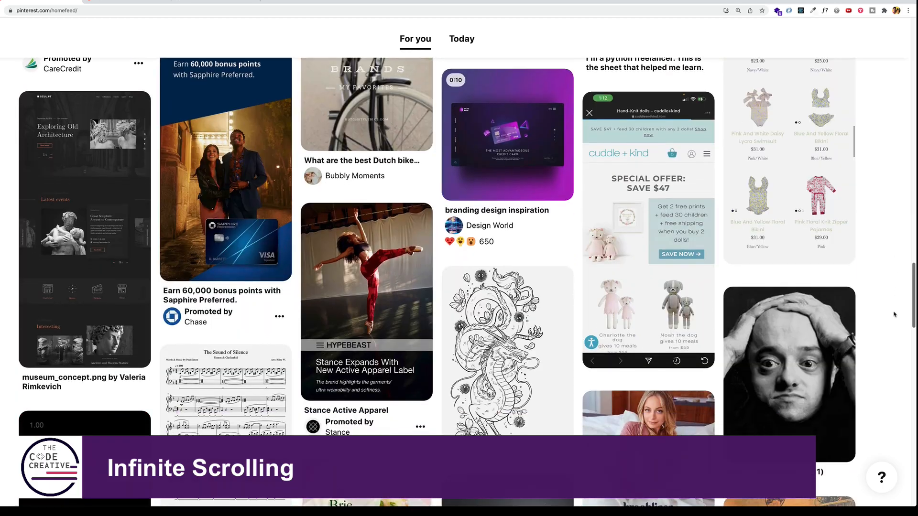
scroll("down", 3)
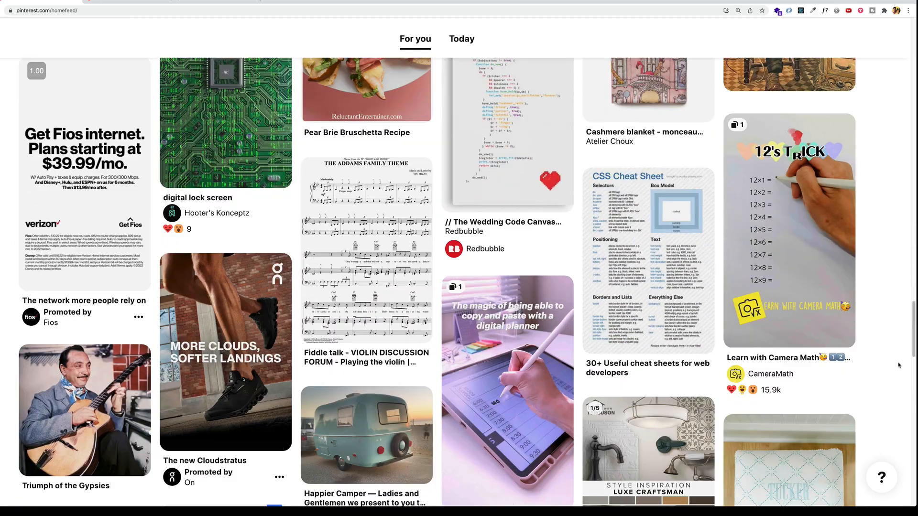
scroll("down", 3)
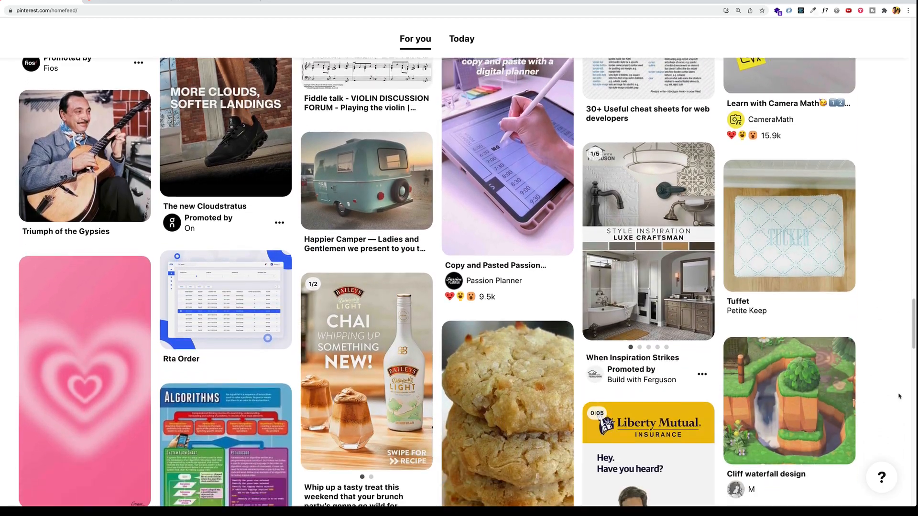
scroll("down", 3)
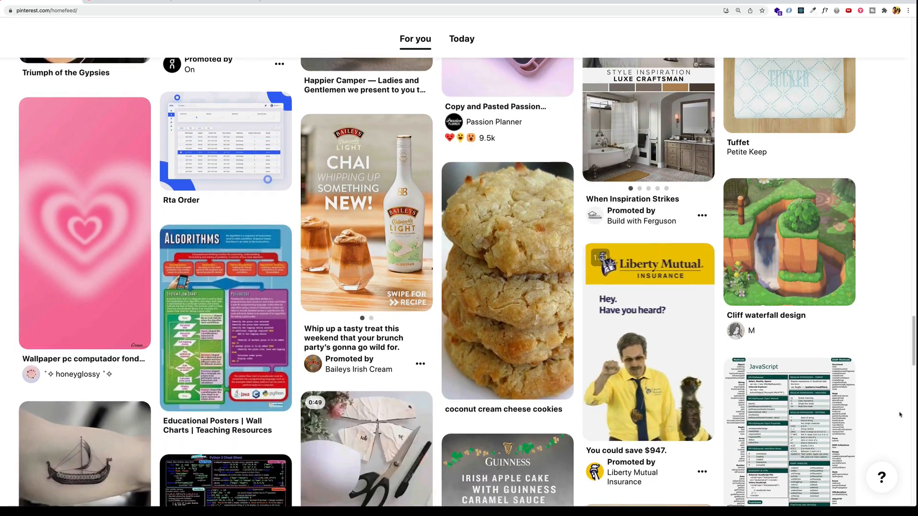
scroll("down", 3)
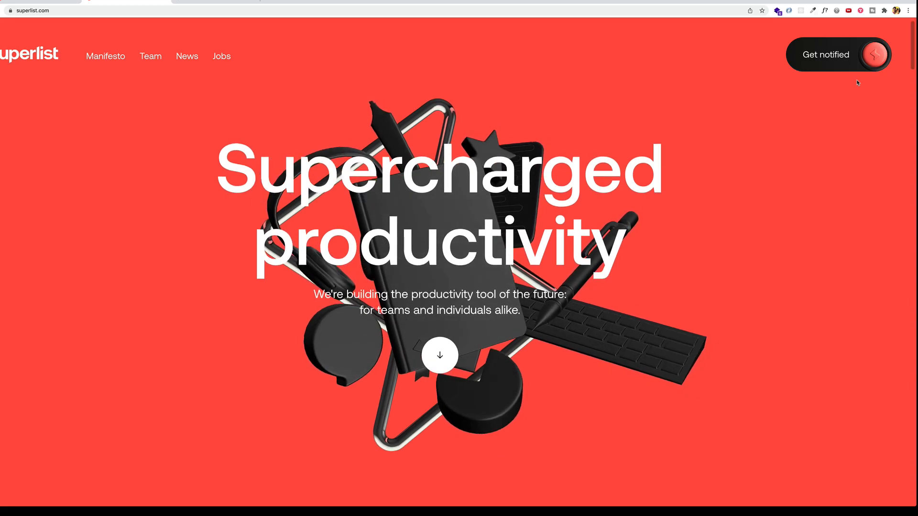
Scroll the Superlist homepage past the hero into the manifesto section
scroll("down", 3)
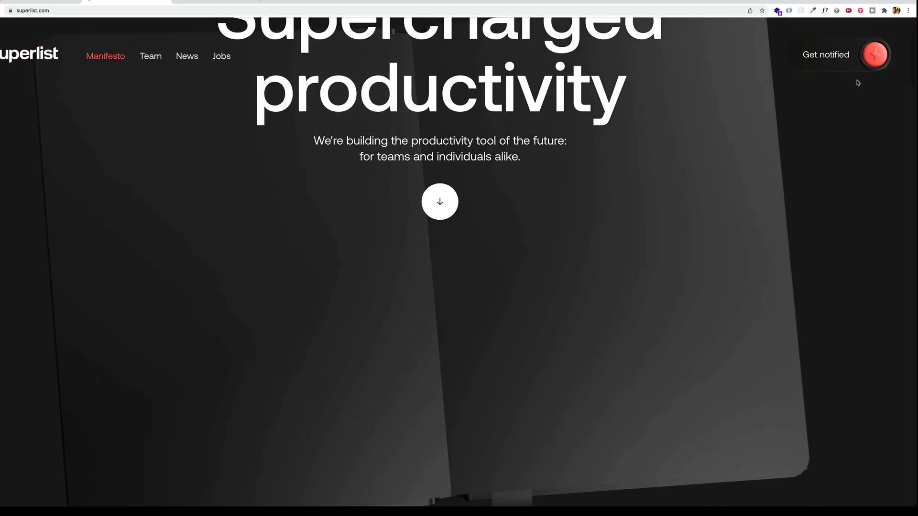
scroll("down", 3)
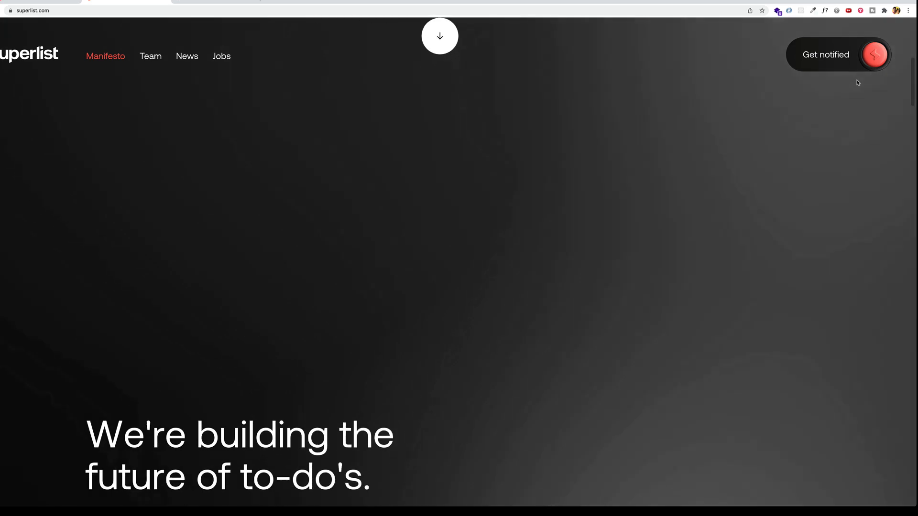
scroll("down", 3)
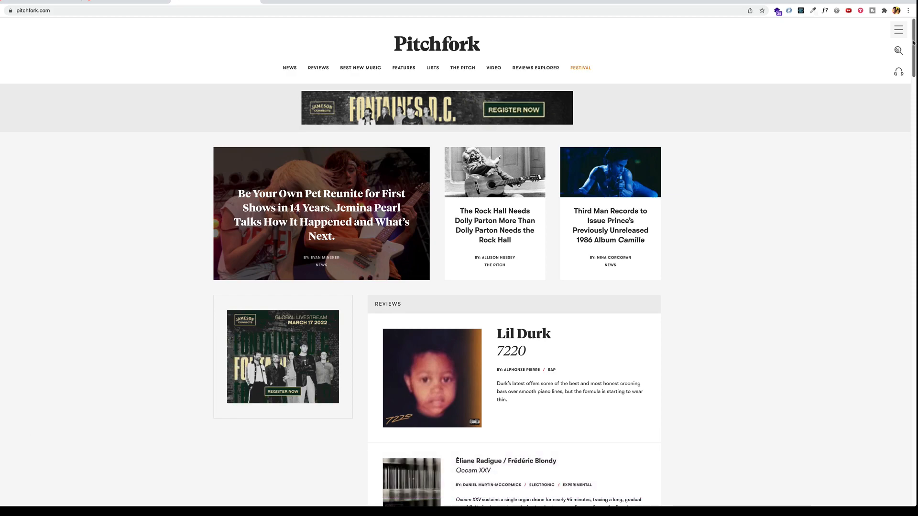
Scroll the Pitchfork homepage until the header collapses and Reviews appears
scroll("down", 3)
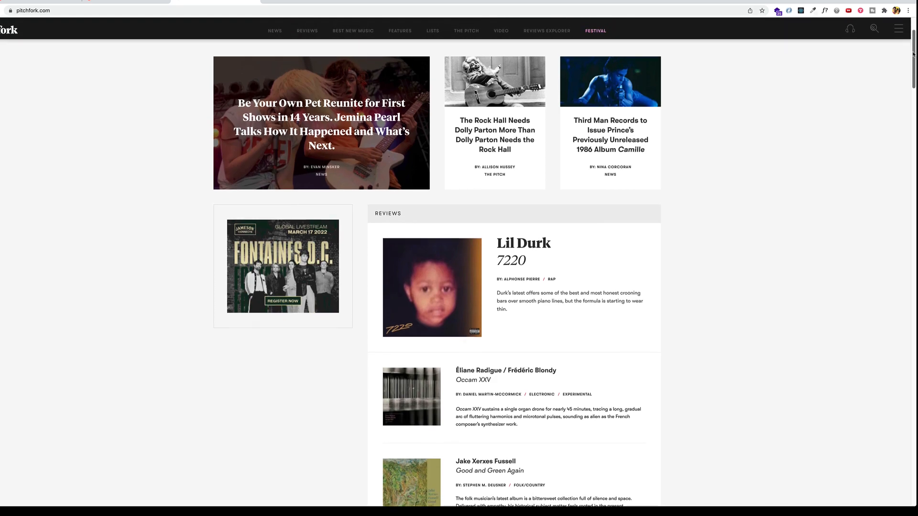
scroll("down", 3)
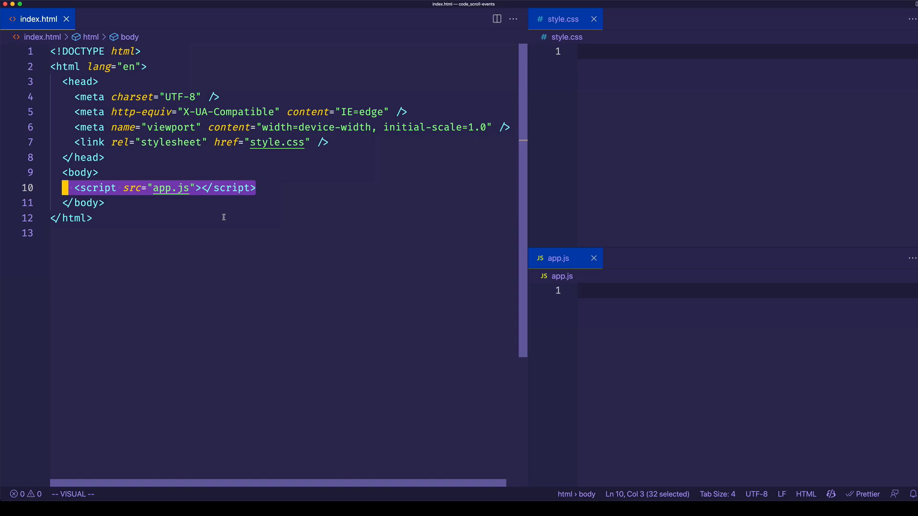
Add a <p> with an expanded lorem Emmet paragraph to index.html and close style.css
type("<p></p>")
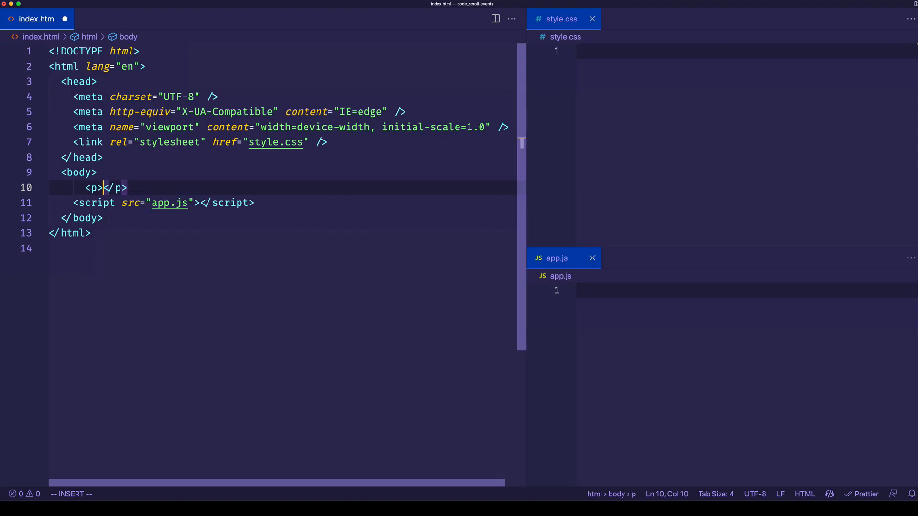
type("lo")
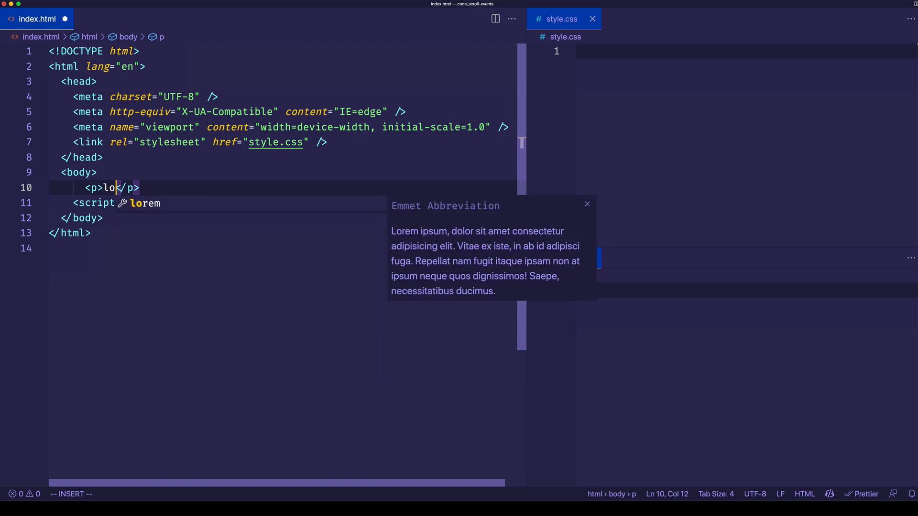
type("rem")
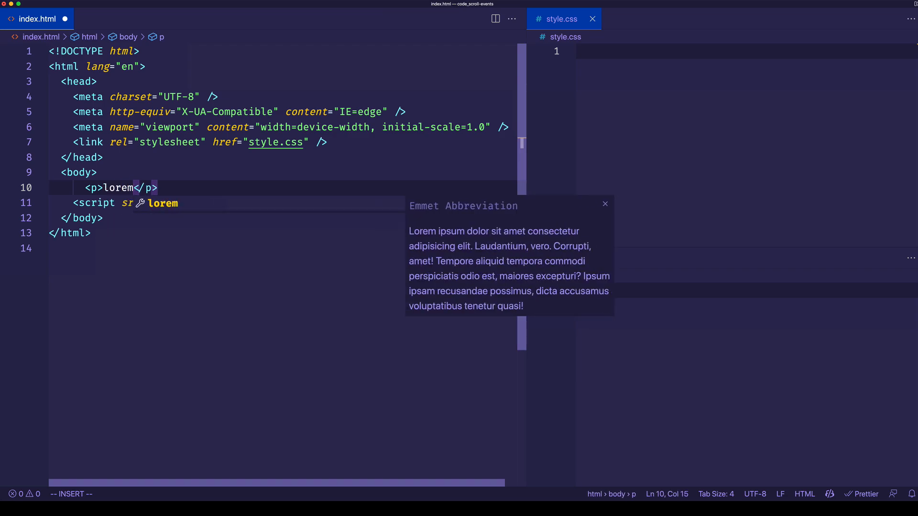
type("8")
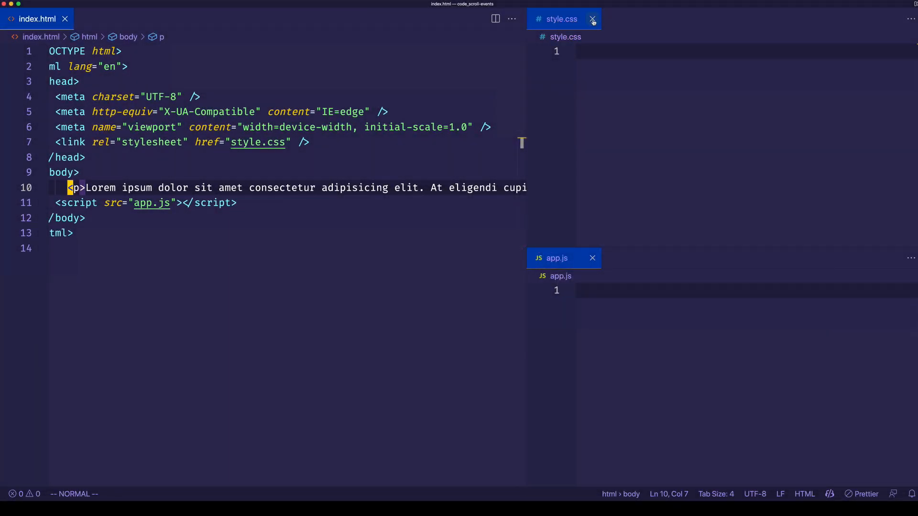
left_click(593, 19)
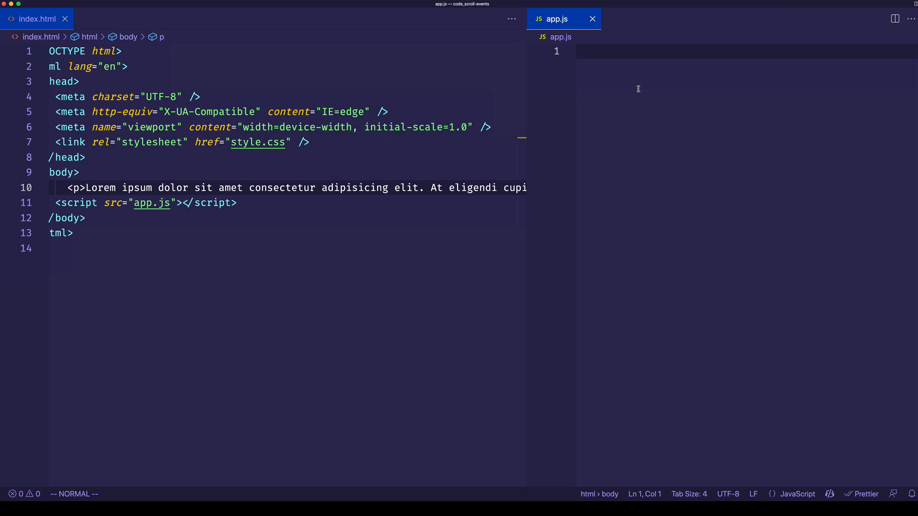
Write window.onscroll = () => { console.log("The Code Creative"); } in app.js
key("i")
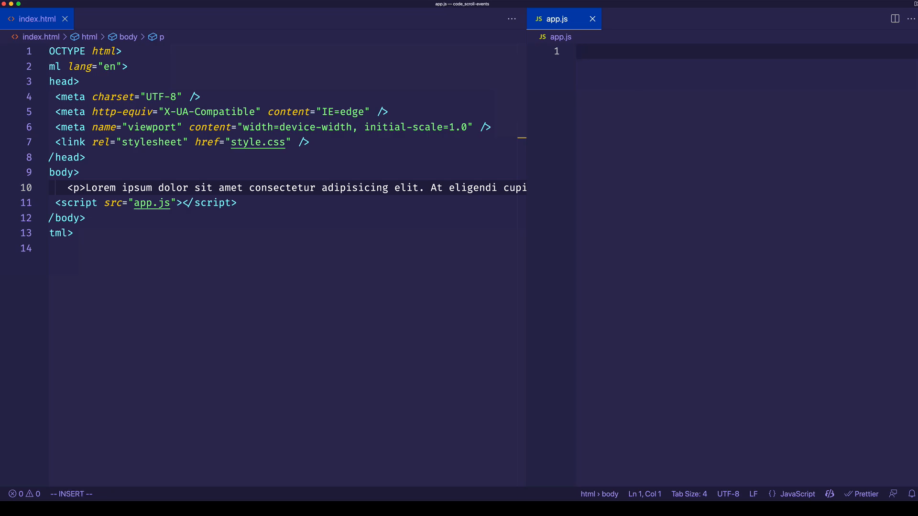
type("window")
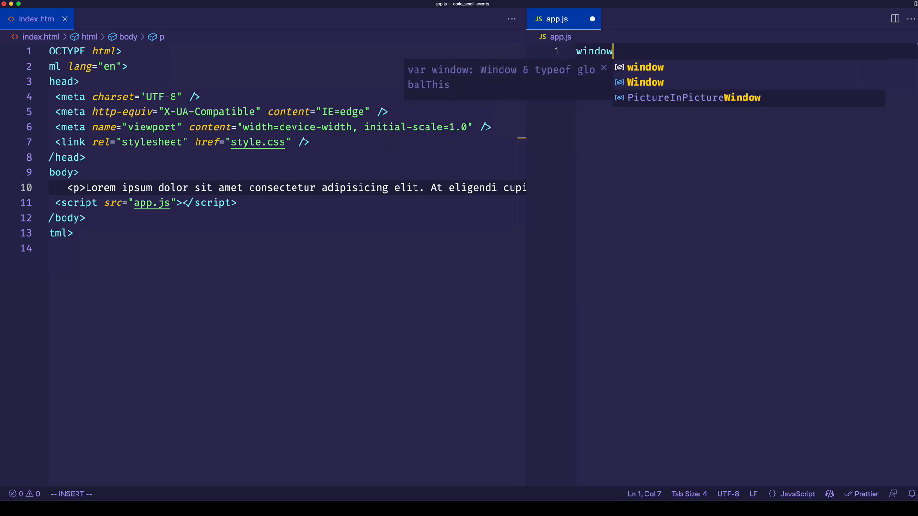
type(".")
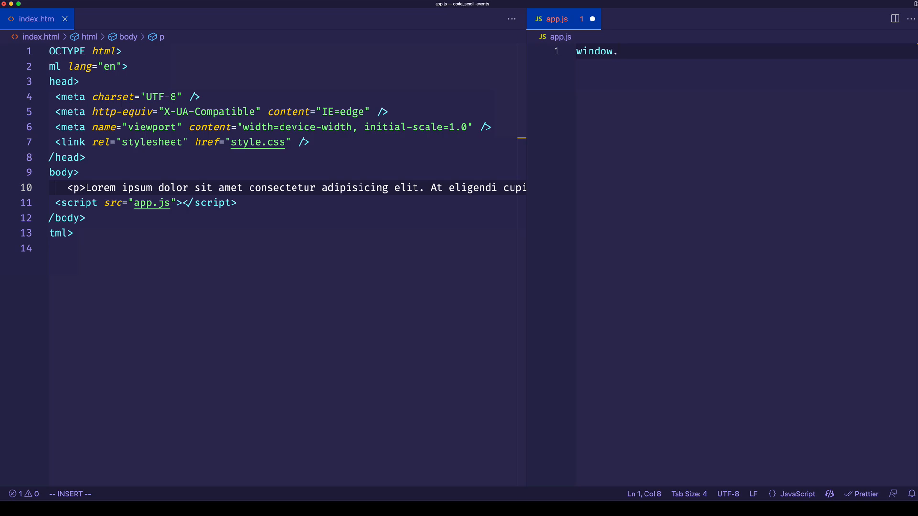
type("onscroll =")
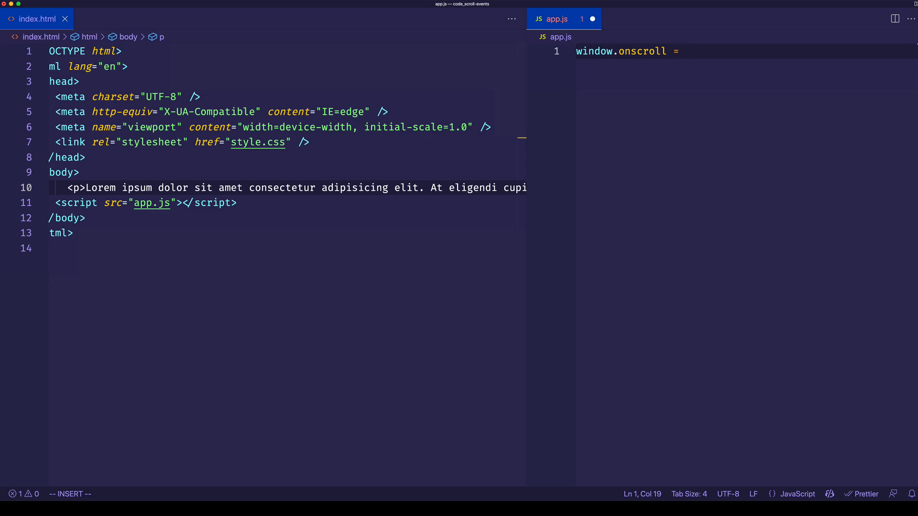
type("() => {")
type("c")
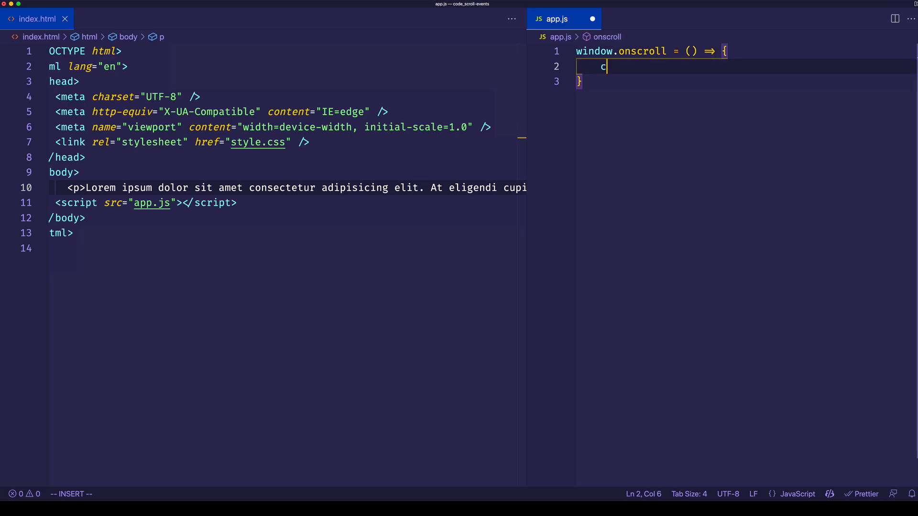
type("onsole.log(")
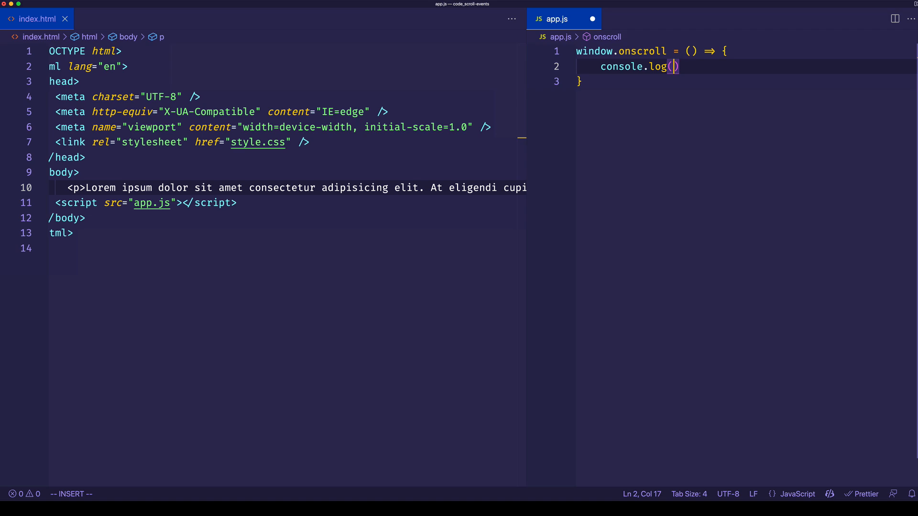
type("\"The Code\"")
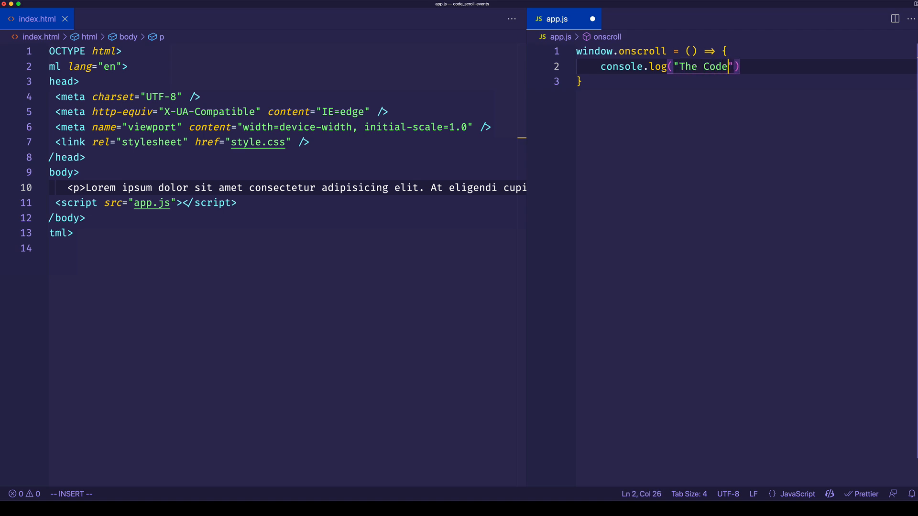
type("Creative\");")
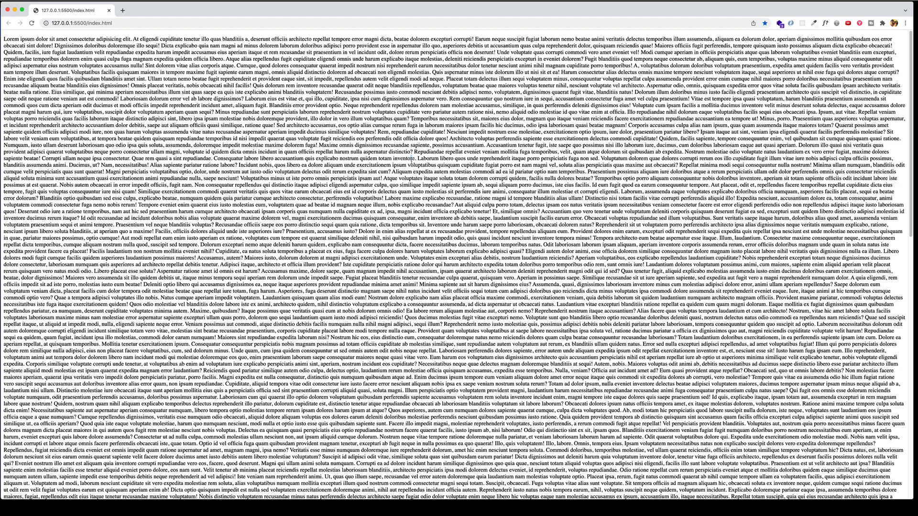
With DevTools Console shown, scroll the page so the "The Code Creative" log count climbs
key("F12")
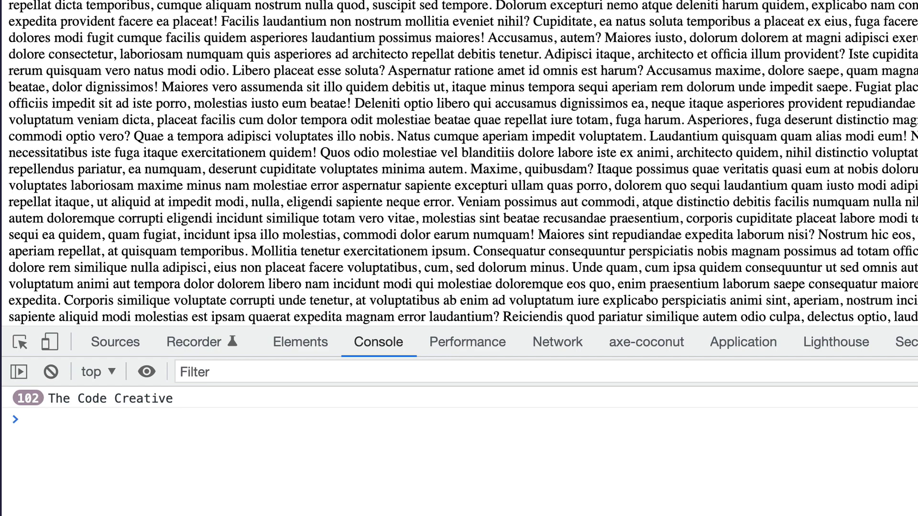
scroll("down", 3)
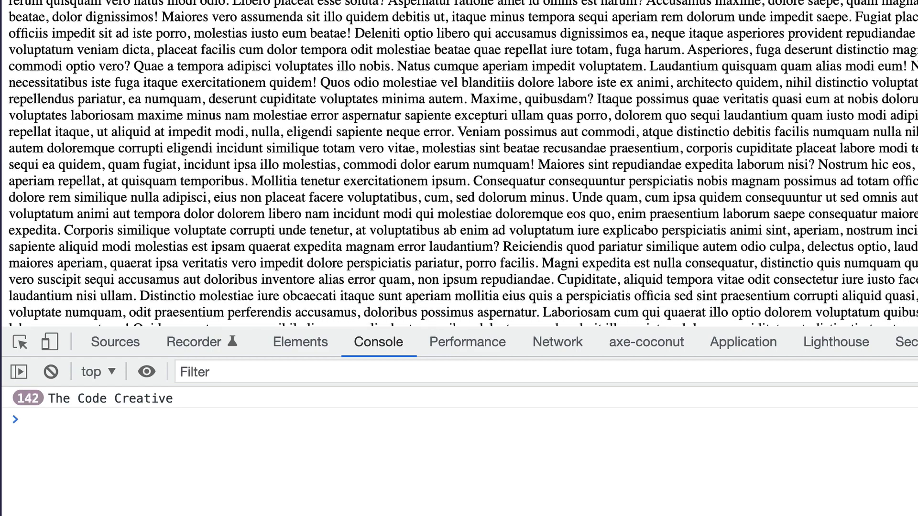
scroll("down", 3)
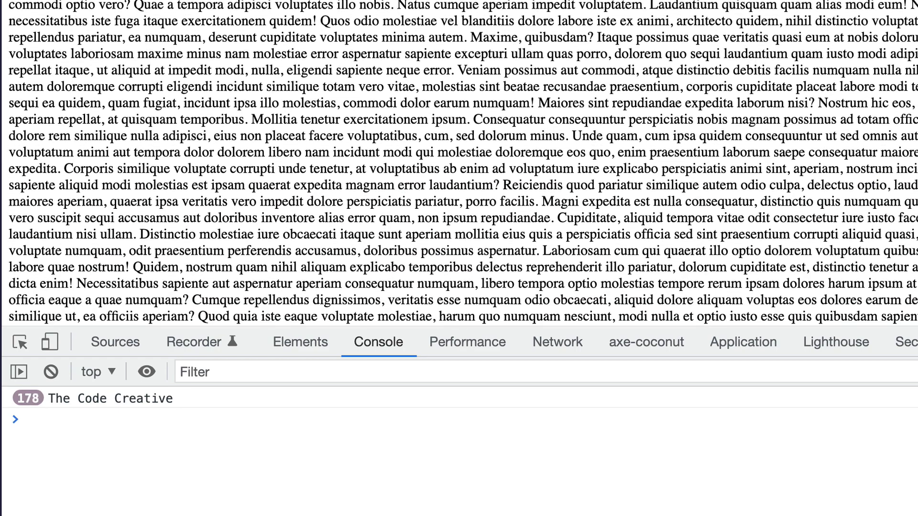
scroll("down", 3)
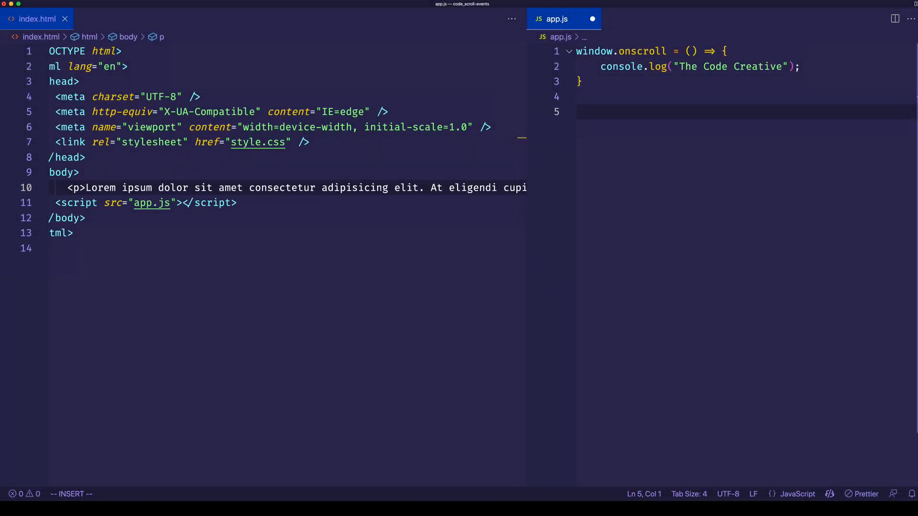
Write window.addEventListener("scroll", () => { console.log("The C...") }) below the onscroll handler
type("w")
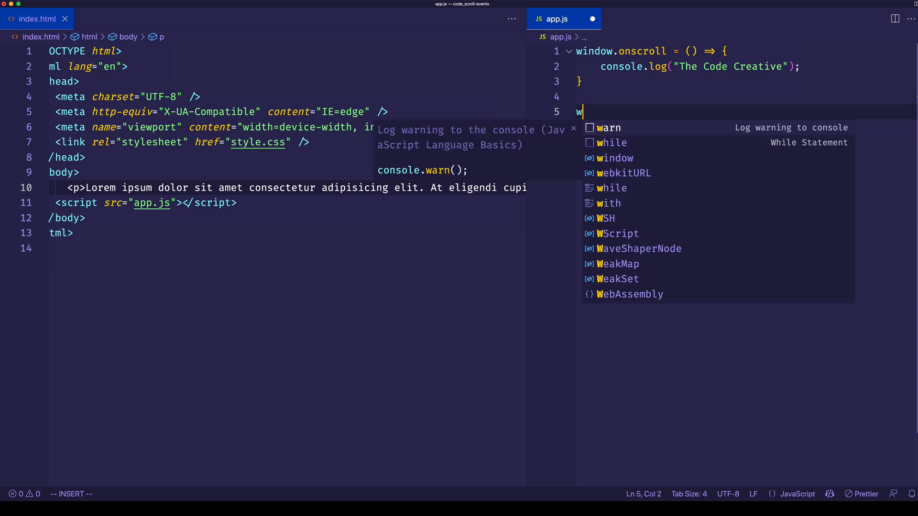
type("indow.addEventListener")
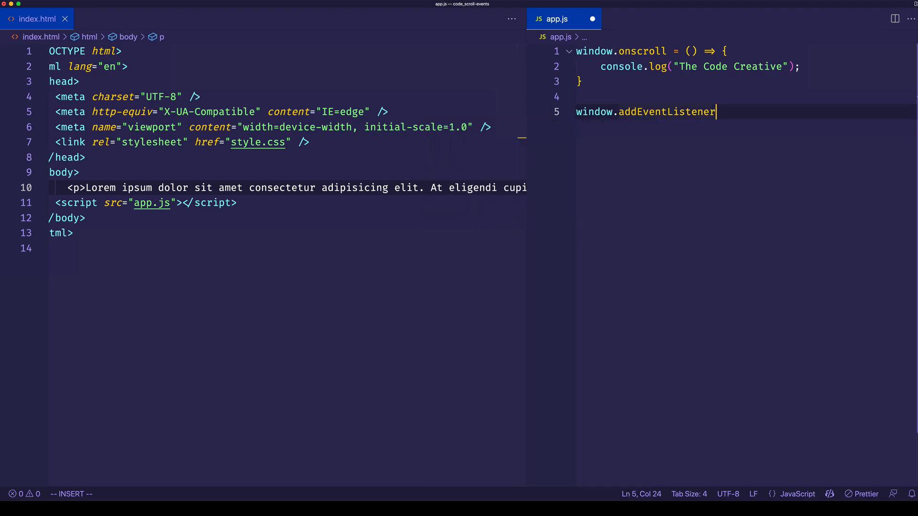
type("(\"\")")
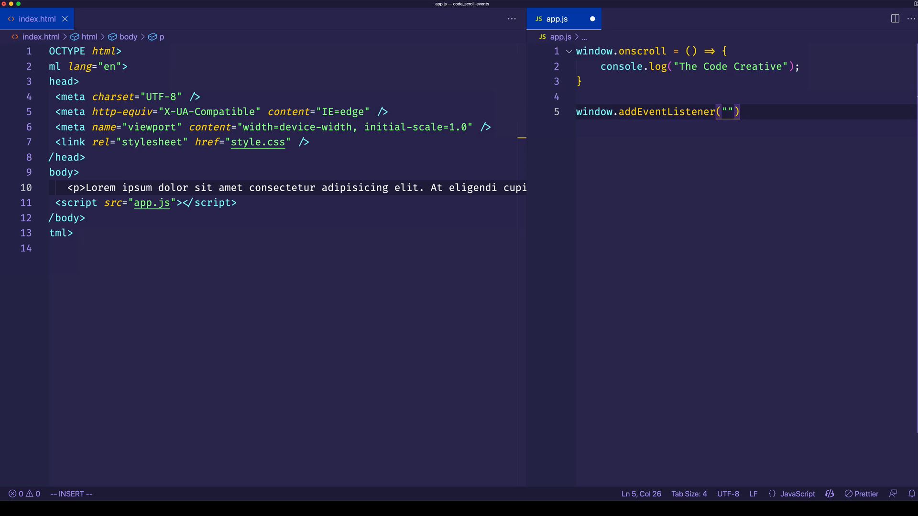
type("scr")
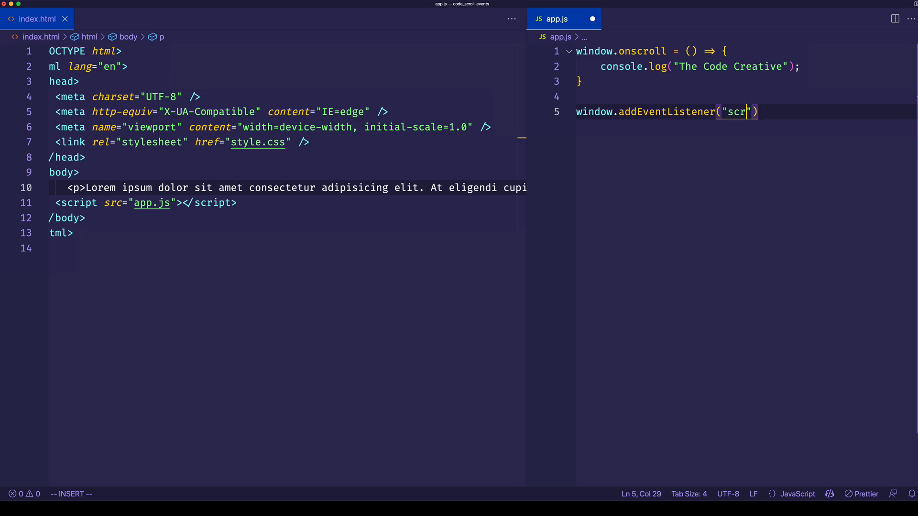
type("oll\",")
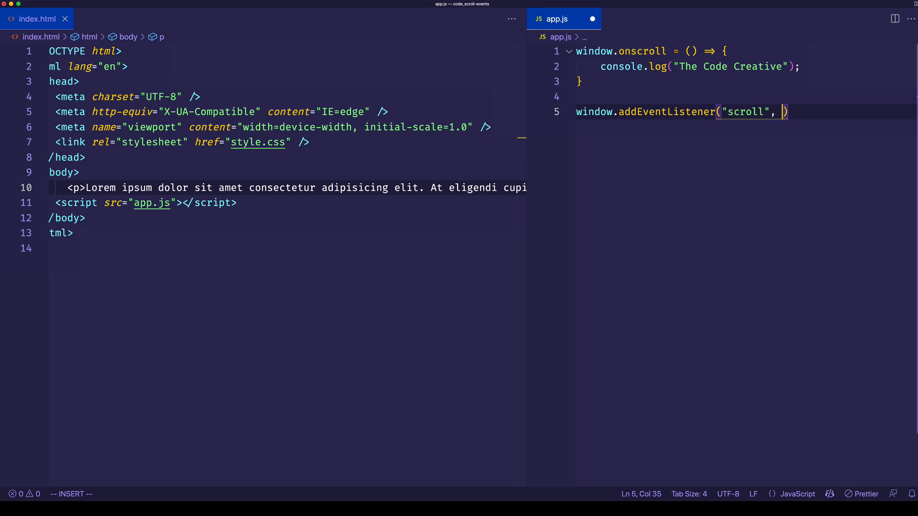
type("() => {")
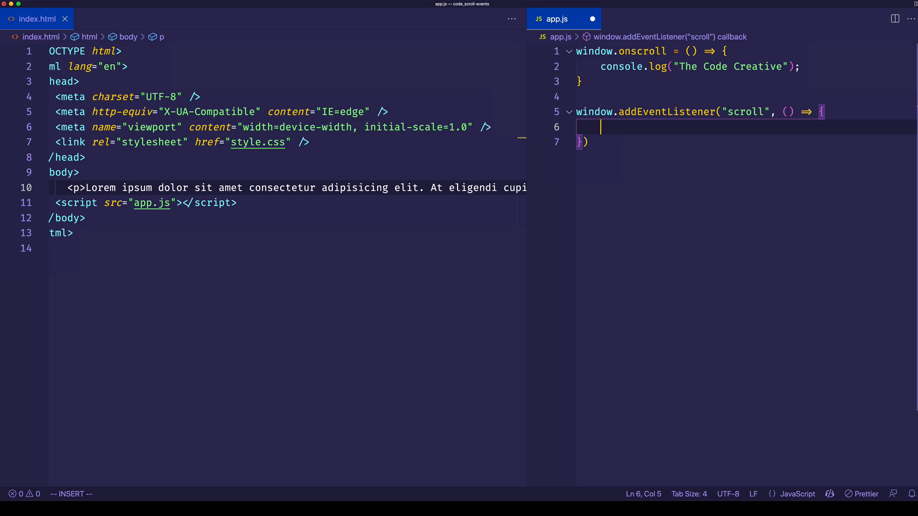
type("console.log")
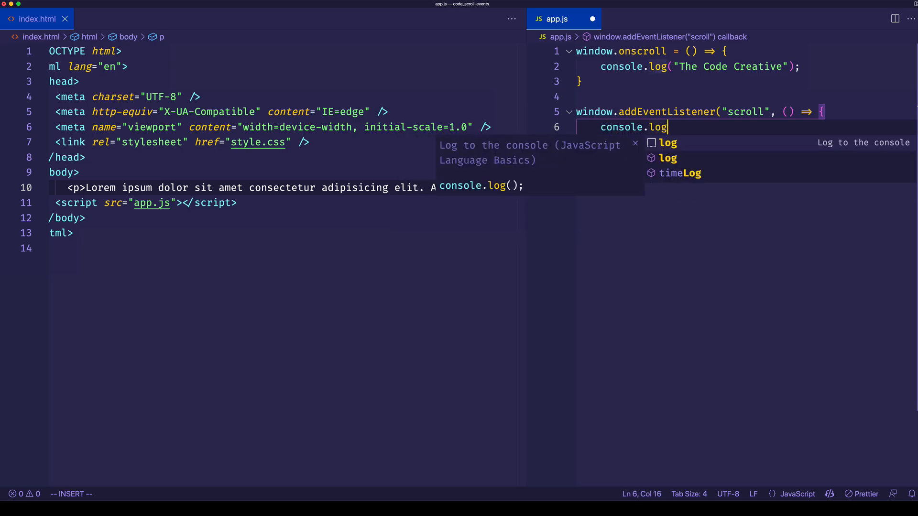
type("(\"The C")
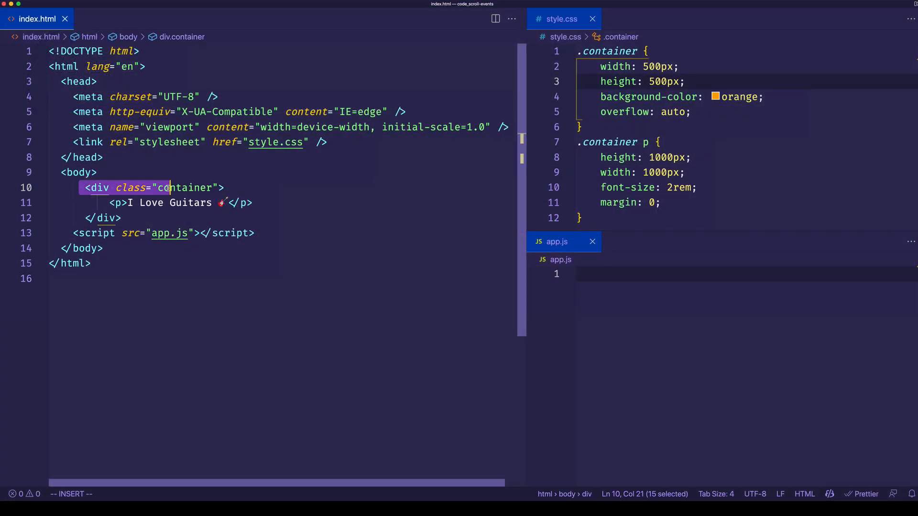
left_click_drag(166, 187, 231, 188)
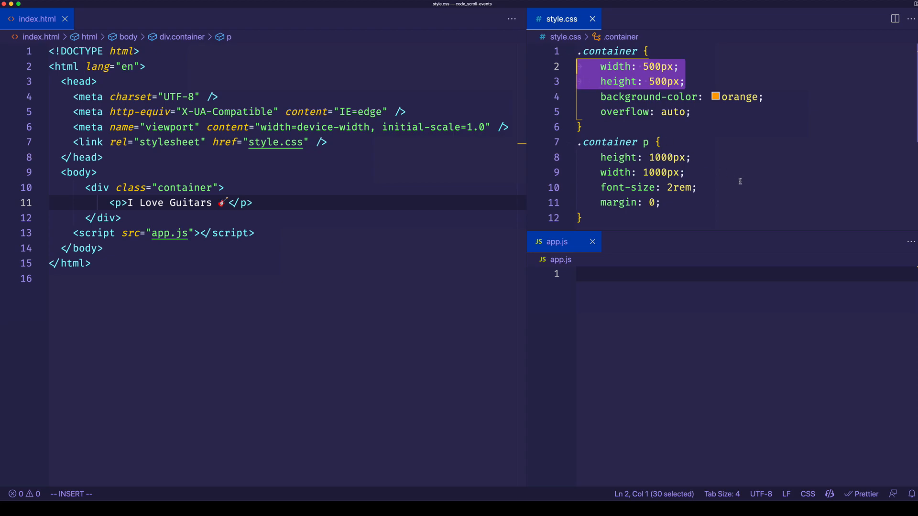
left_click(644, 165)
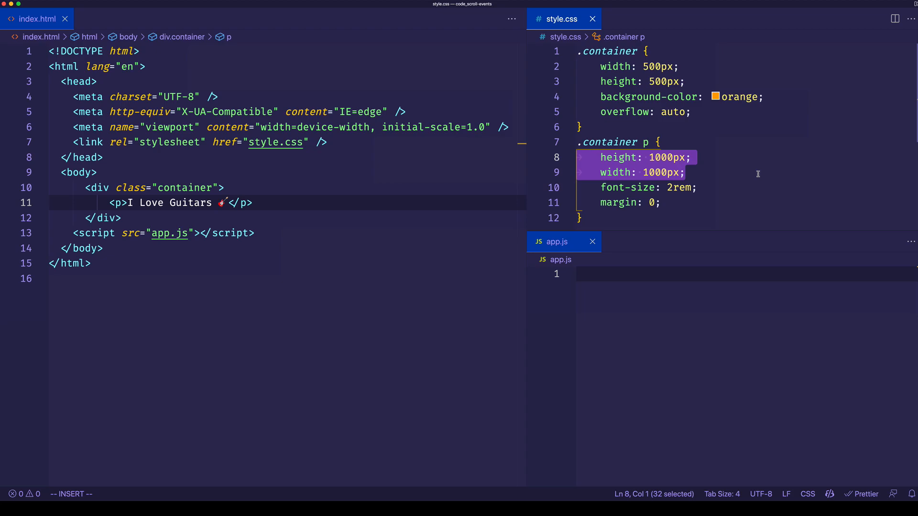
left_click(581, 127)
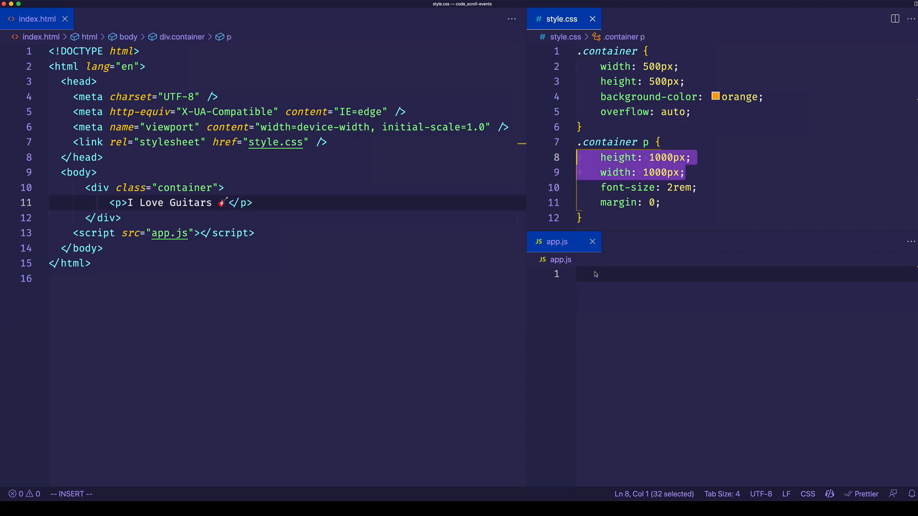
Write document.querySelector(".container").addEventListener("scroll", (e) => { console.log(e) })
type("document")
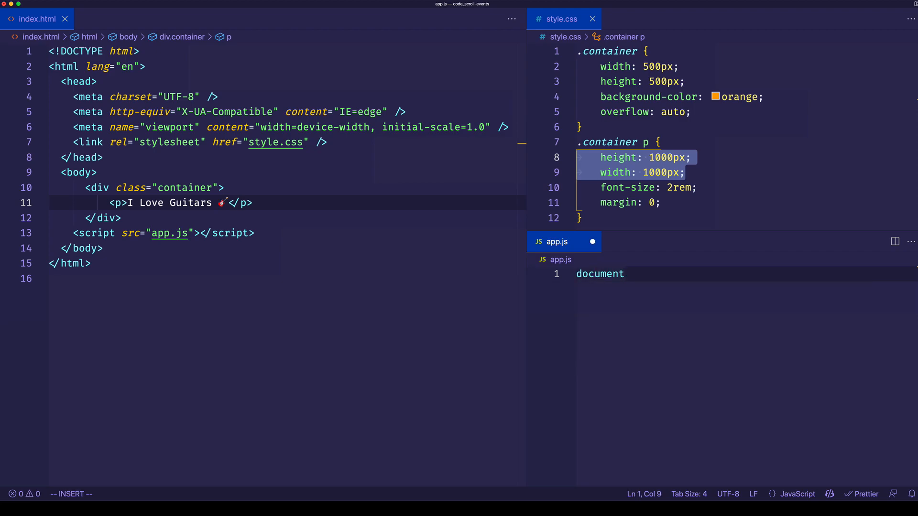
type(".querySelector")
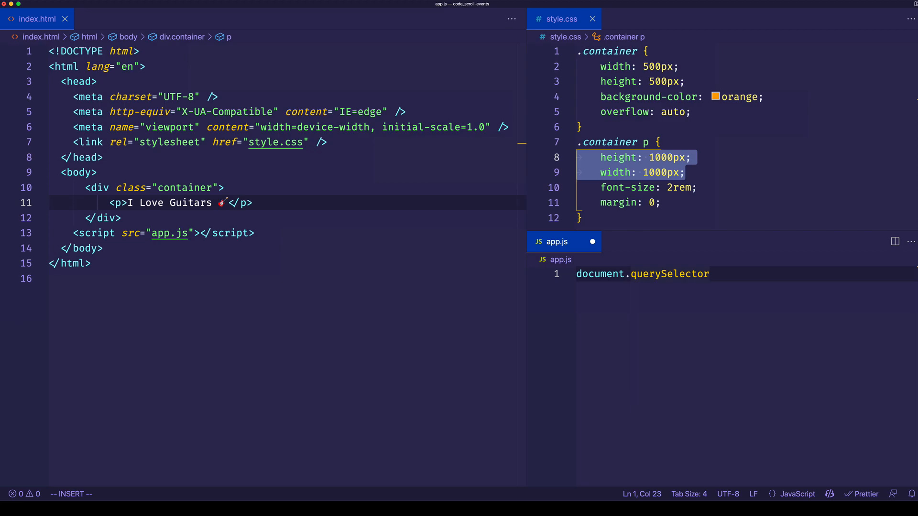
type("(\".container\")")
type(".addEventListener(\"scroll\", () ")
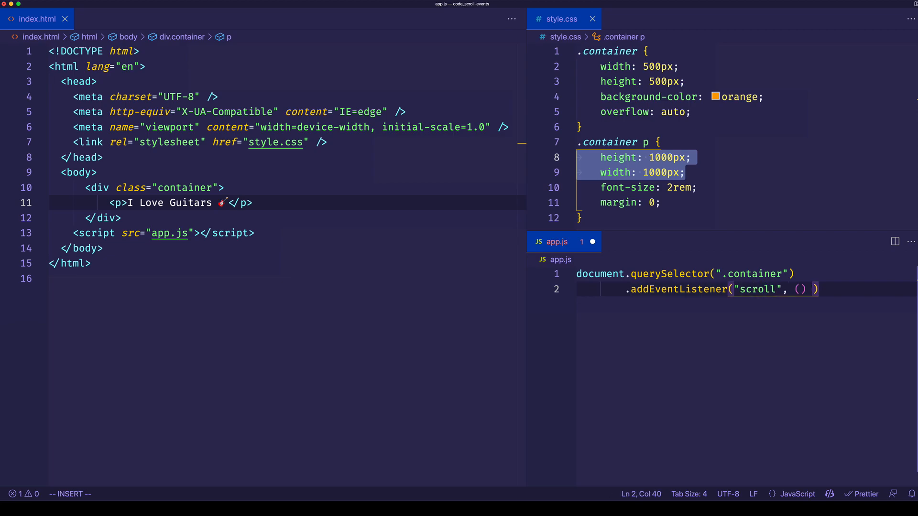
type("=> {")
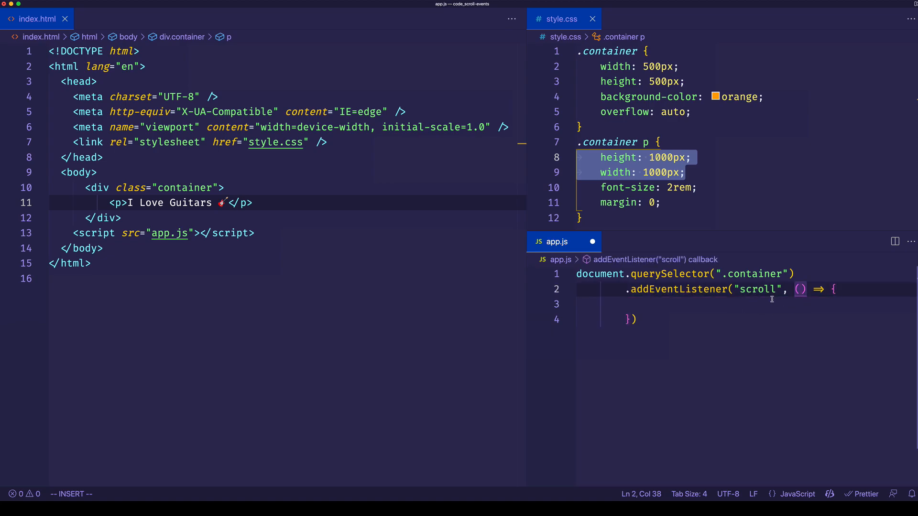
type("e")
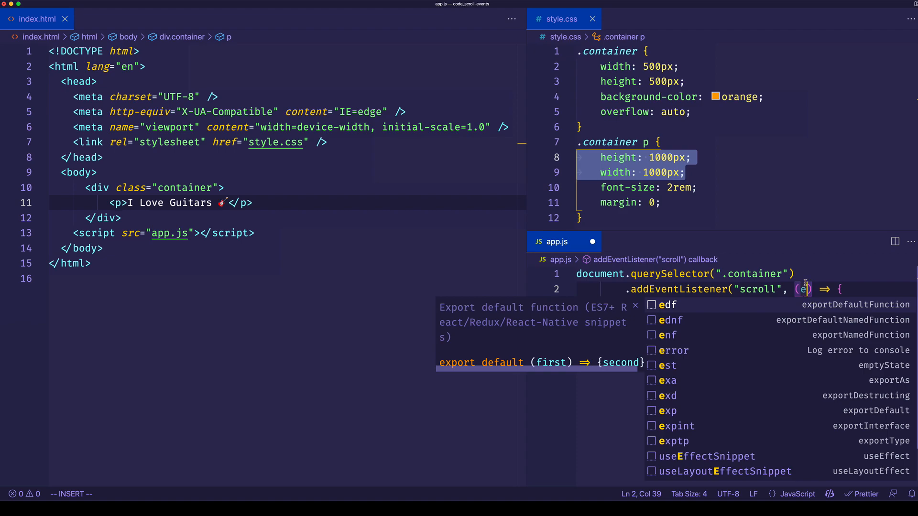
type("cons")
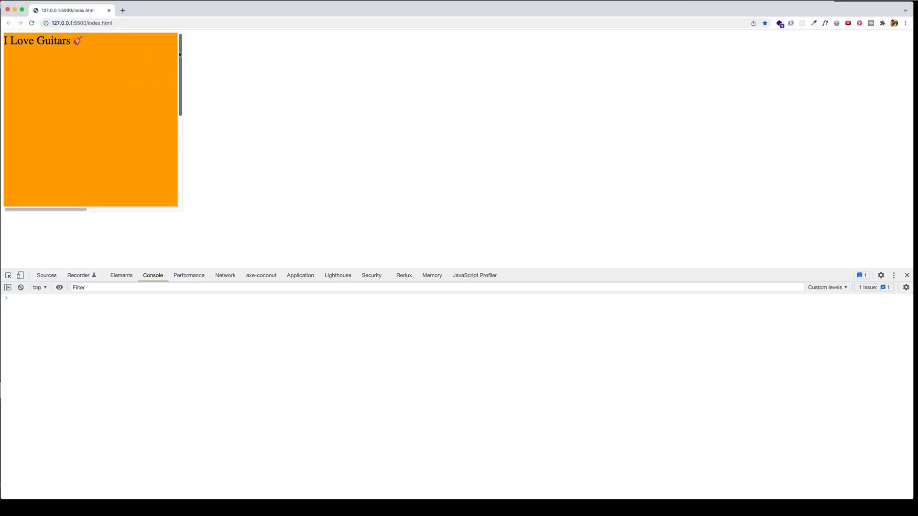
Scroll the orange container and expand the first logged scroll Event to view its properties
scroll("down", 3)
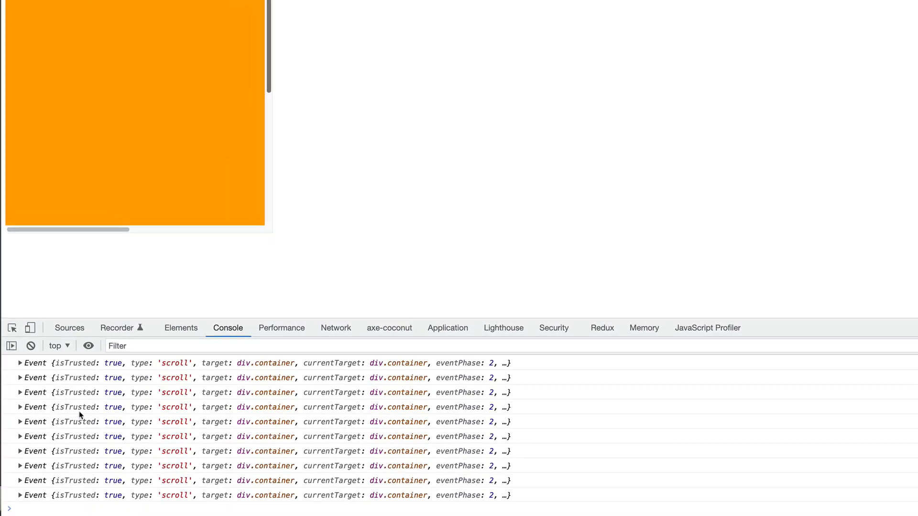
mouse_move(132, 447)
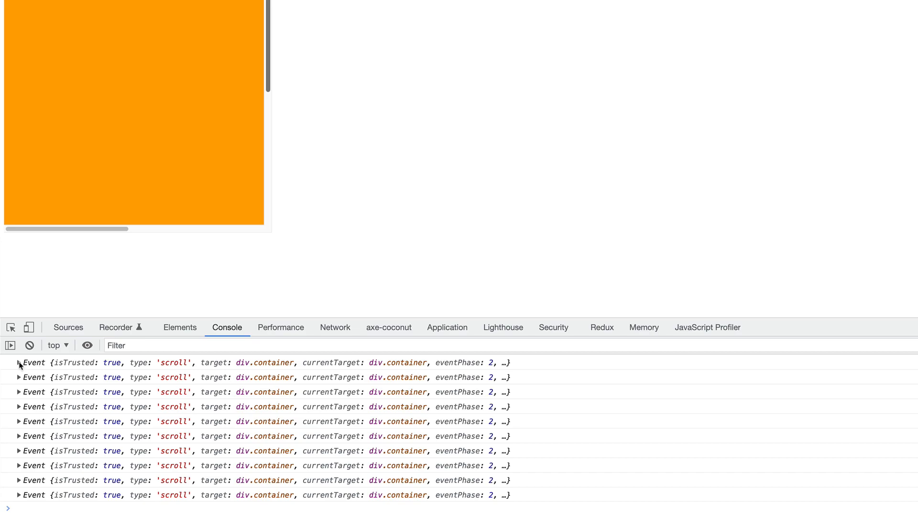
left_click(19, 363)
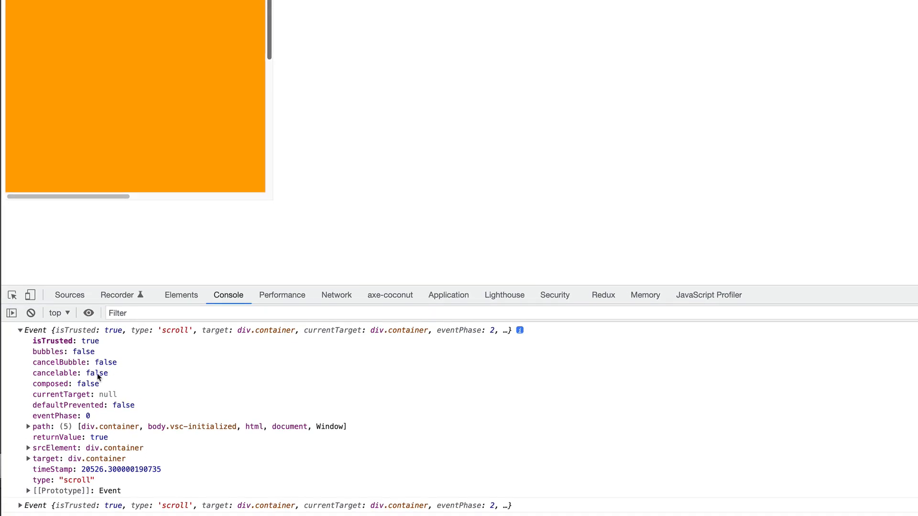
mouse_move(100, 388)
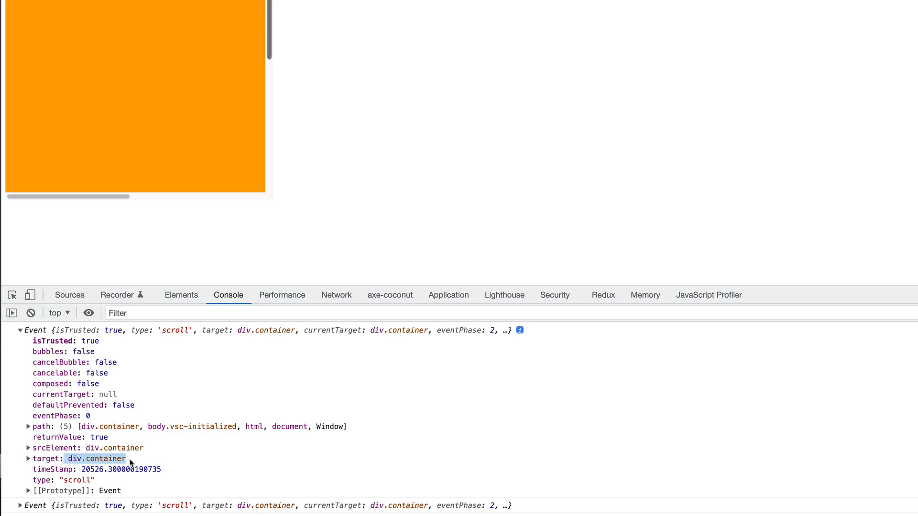
scroll("up", 3)
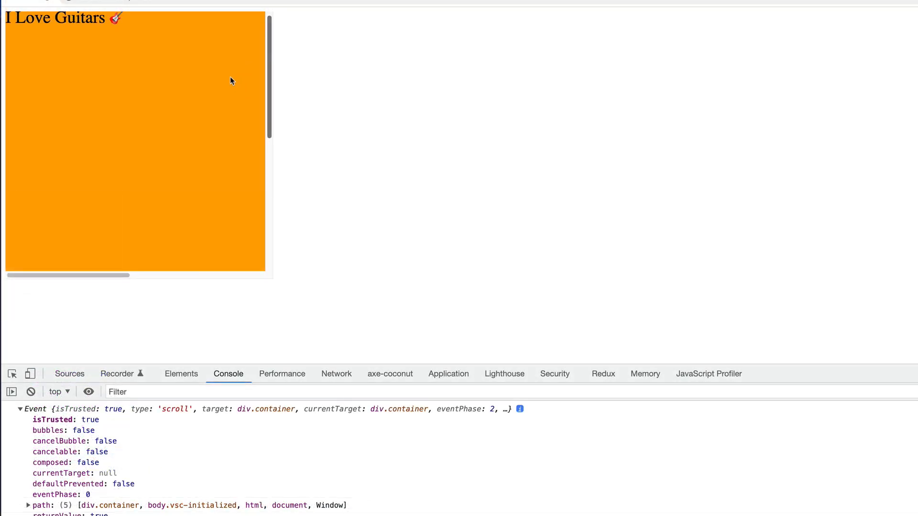
mouse_move(211, 100)
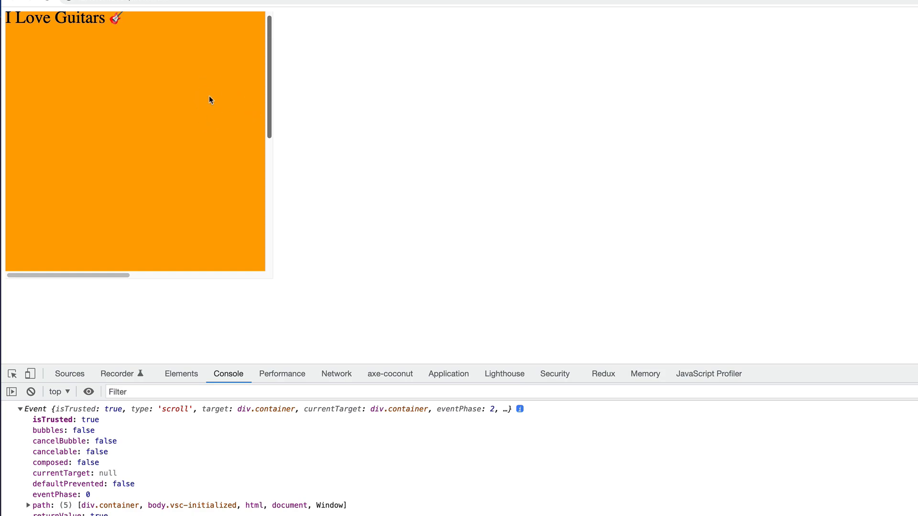
mouse_move(254, 108)
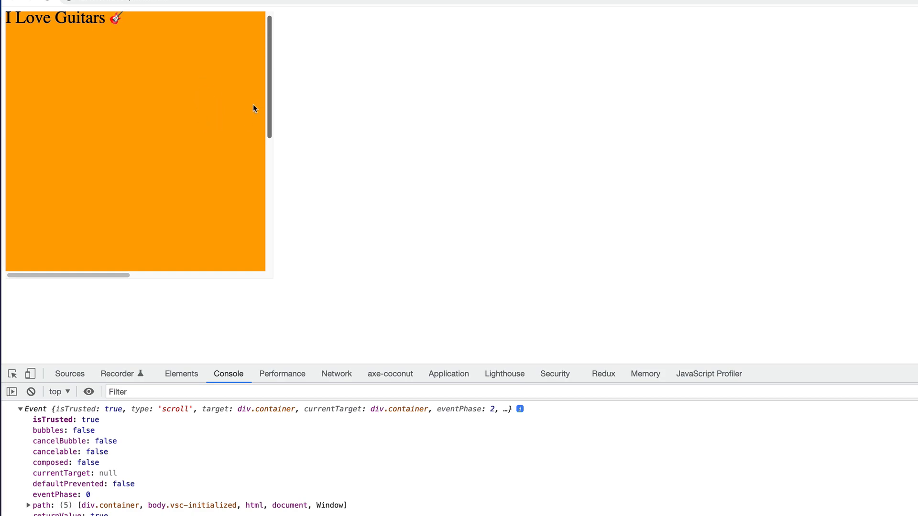
mouse_move(239, 51)
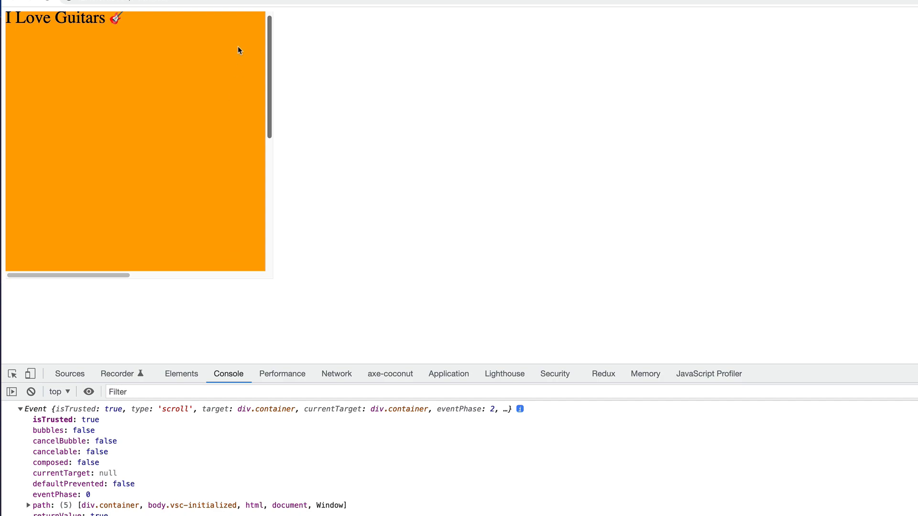
mouse_move(236, 212)
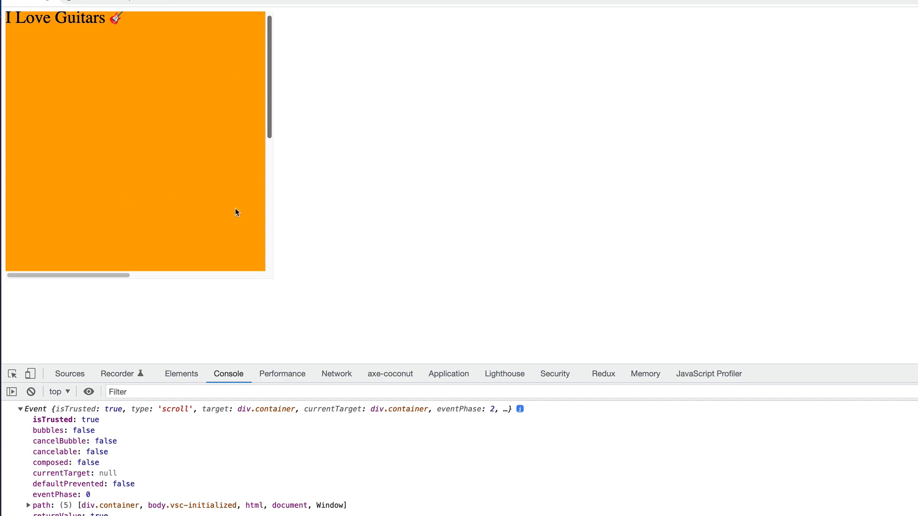
mouse_move(232, 194)
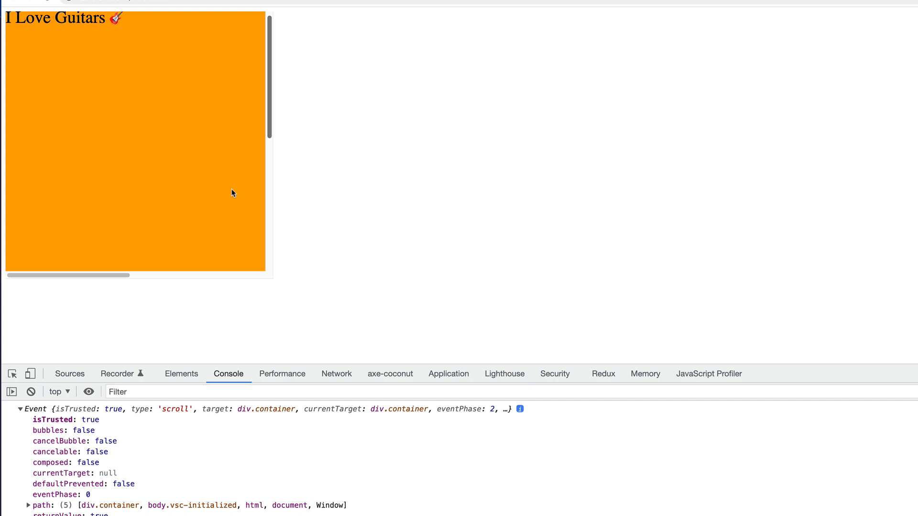
mouse_move(234, 188)
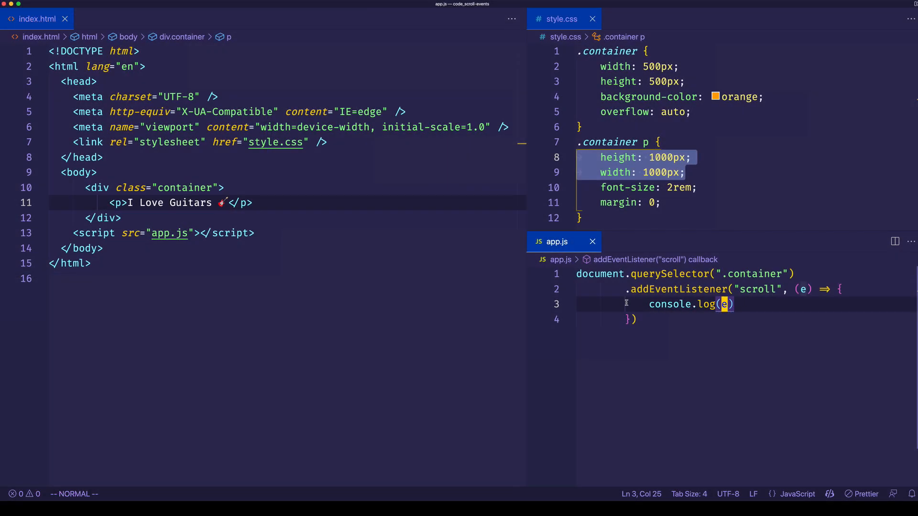
Change the container callback to log e.target.scrollLeft and save app.js
type("e.targ")
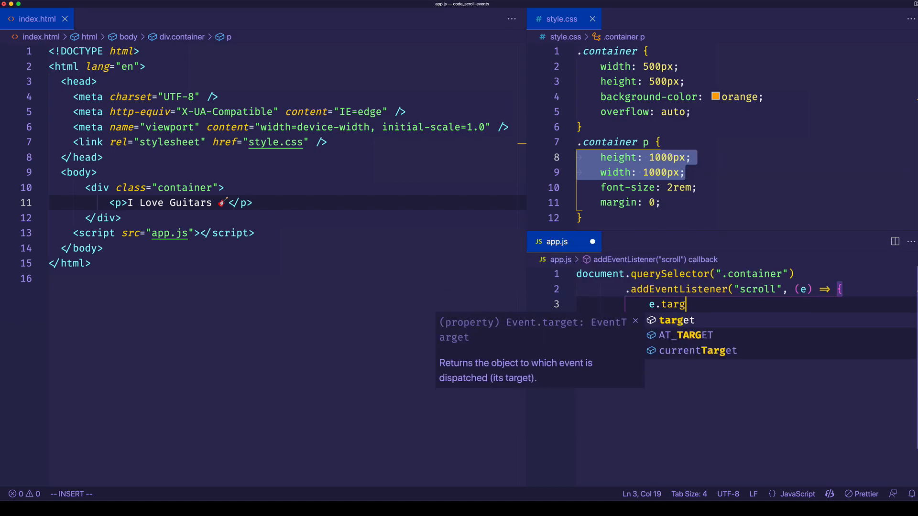
type("et.")
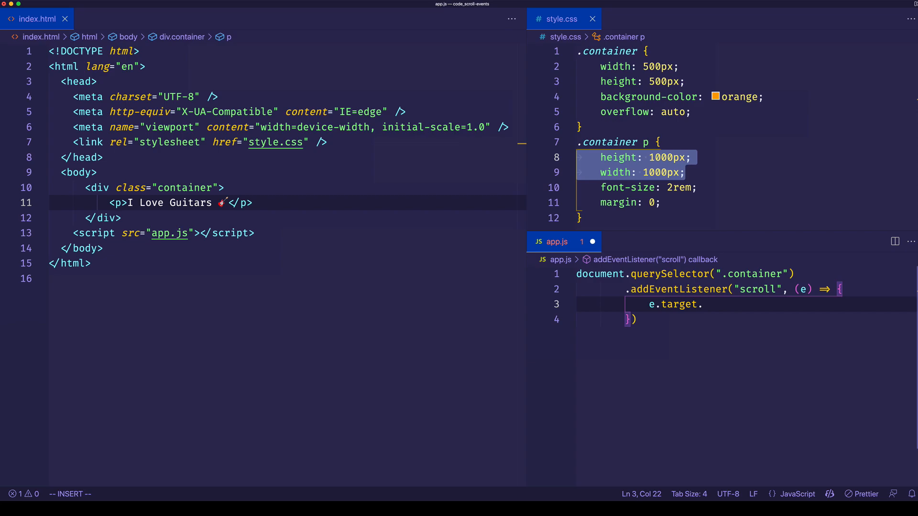
type("sc")
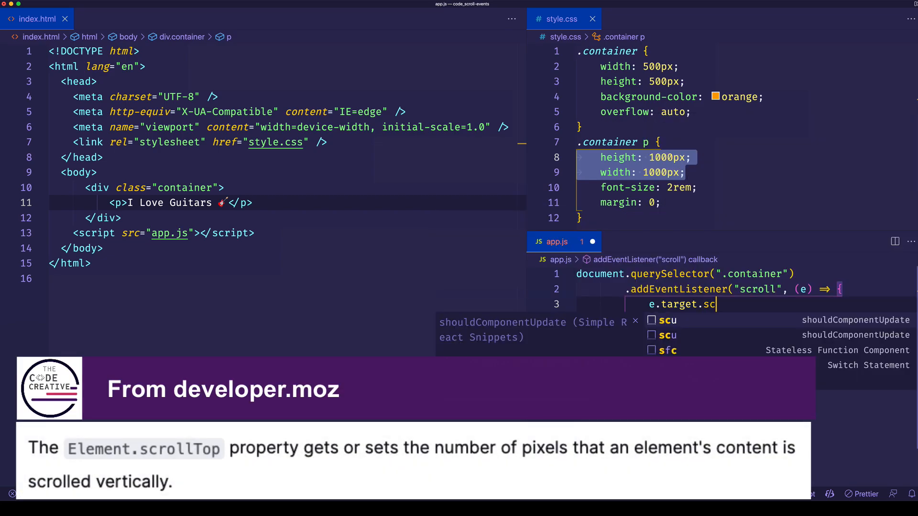
type("onsole.target.scrollTop")
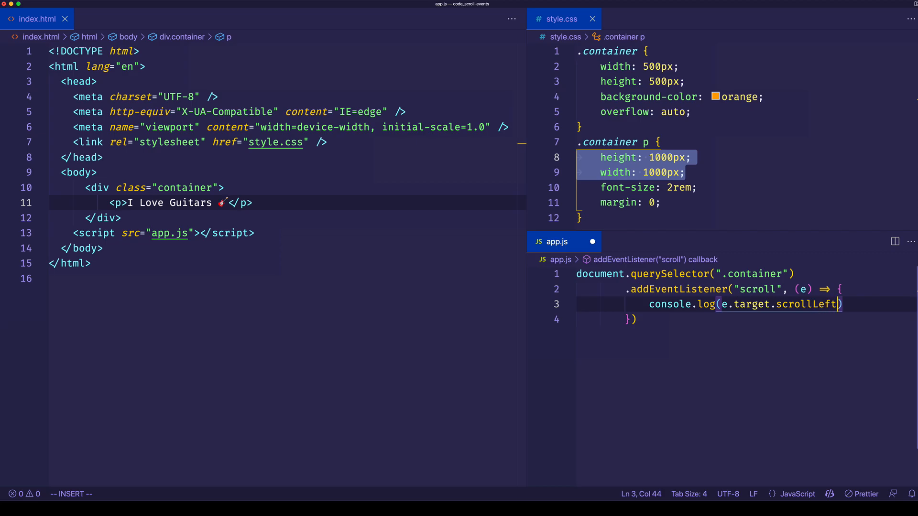
key("Escape")
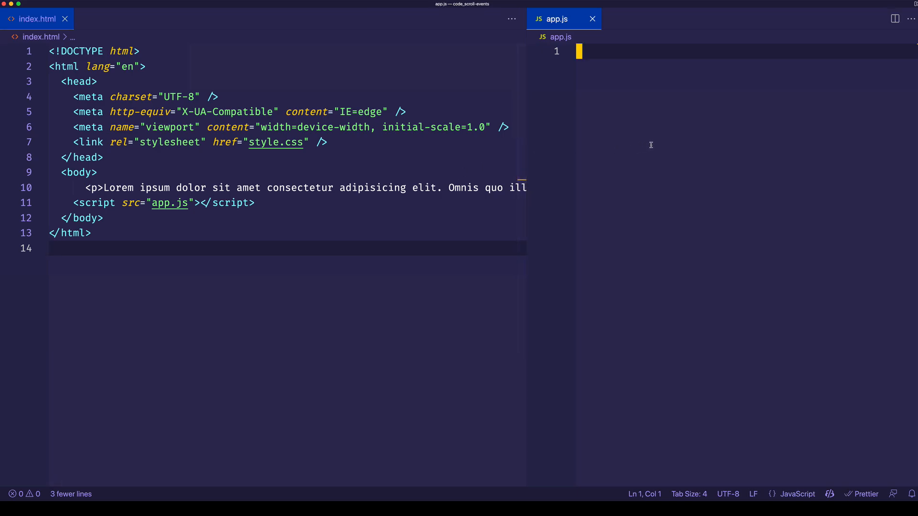
Write window.addEventListener("scroll") logging window.scrollTop in app.js and save
type("window.addEventListener(")
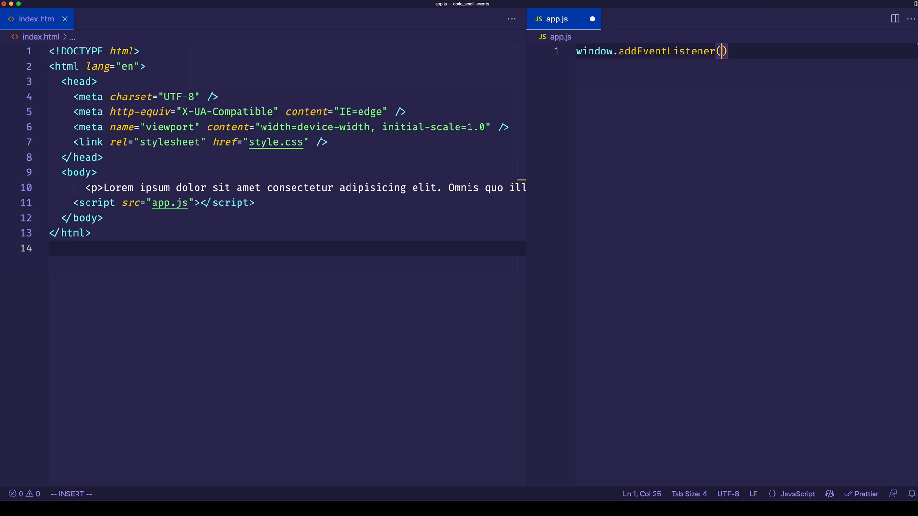
type("\"scroll\", (")
type("console.l")
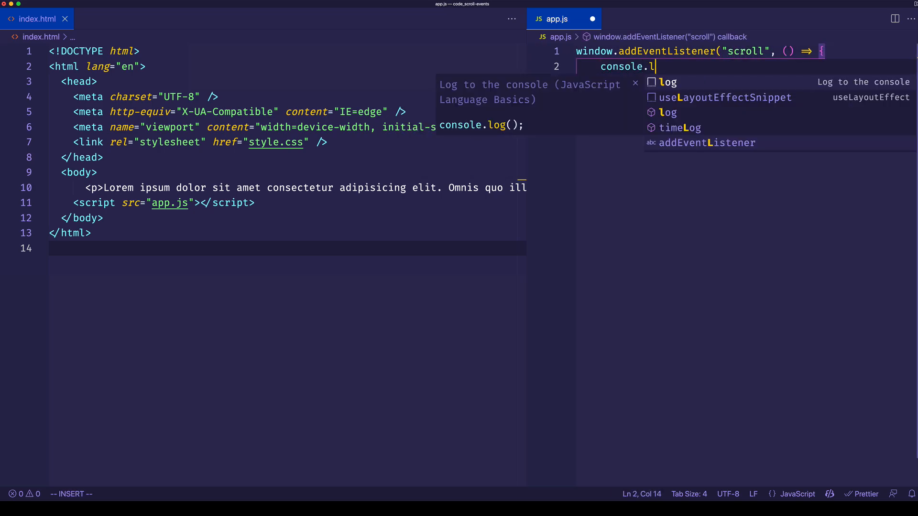
type("og(window.scrollTop);")
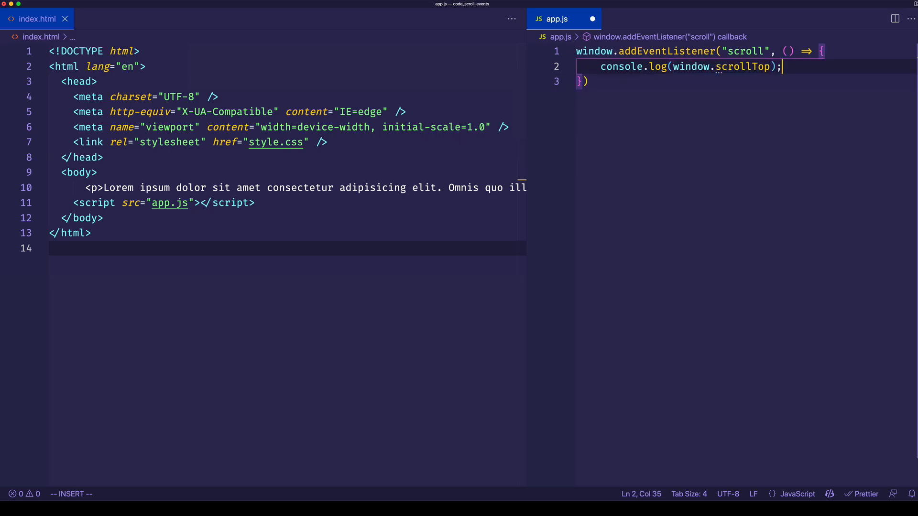
key("Escape")
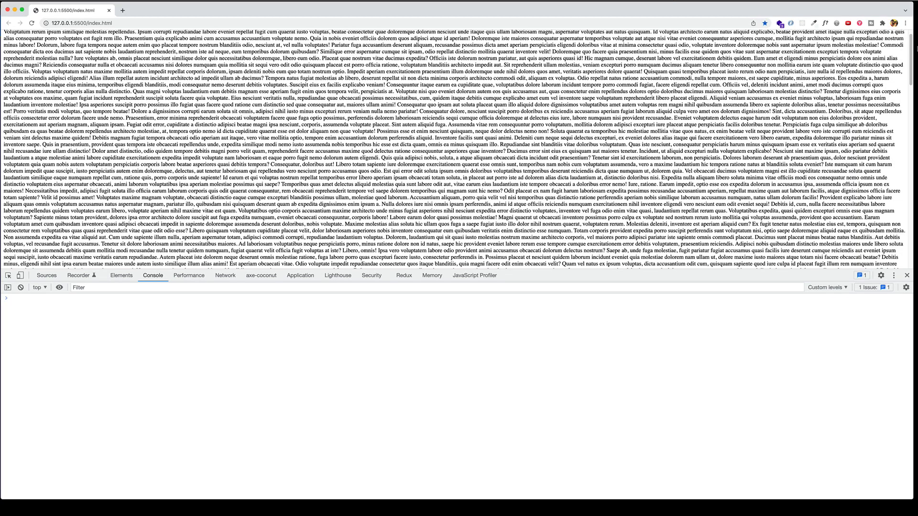
Scroll down the Lorem ipsum page to watch rising scroll positions print in the console
scroll("down", 3)
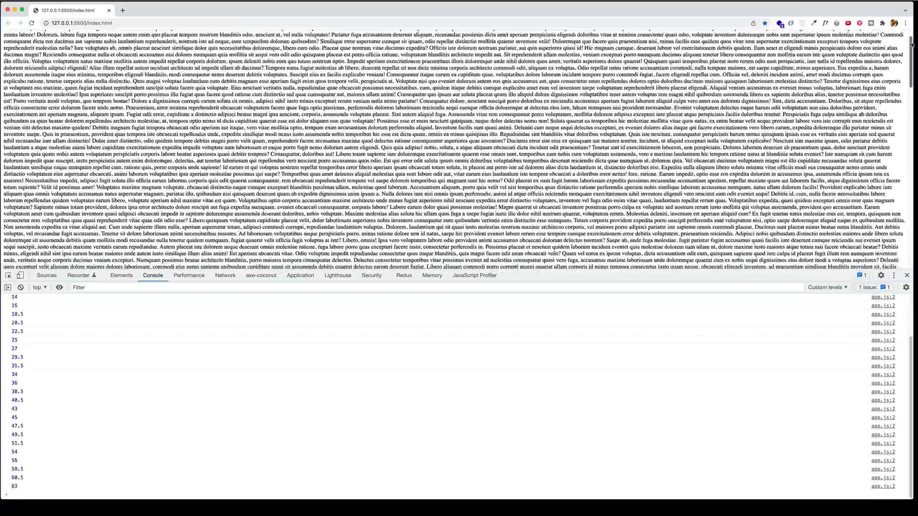
scroll("down", 3)
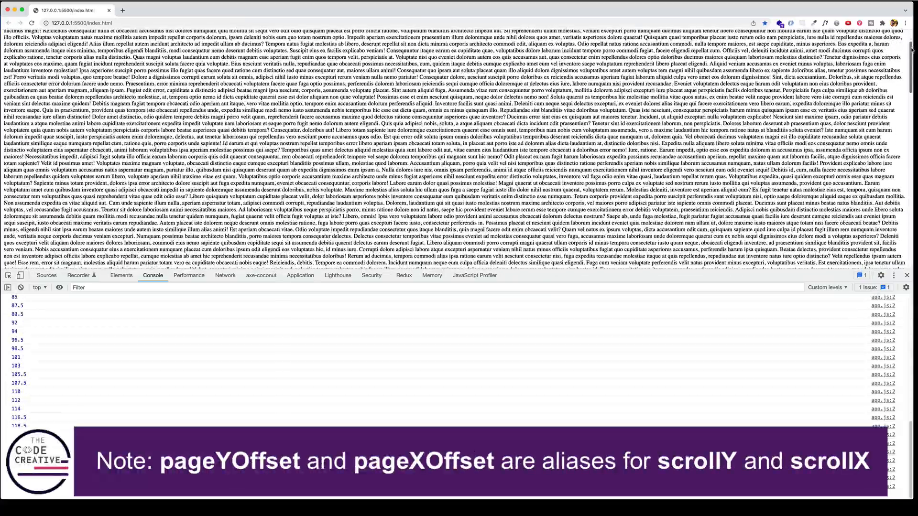
scroll("down", 3)
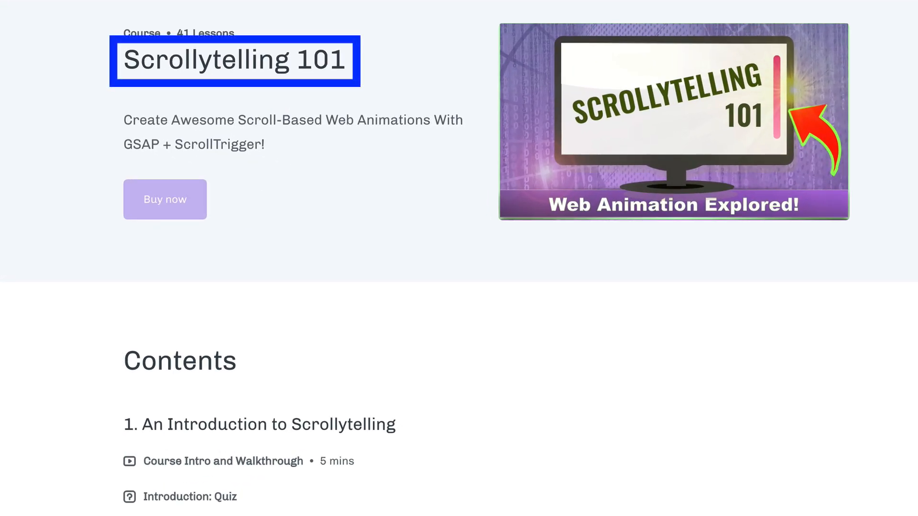
Scroll the Scrollytelling 101 lesson list down to section 6, Telling a Chronological Story
scroll("down", 3)
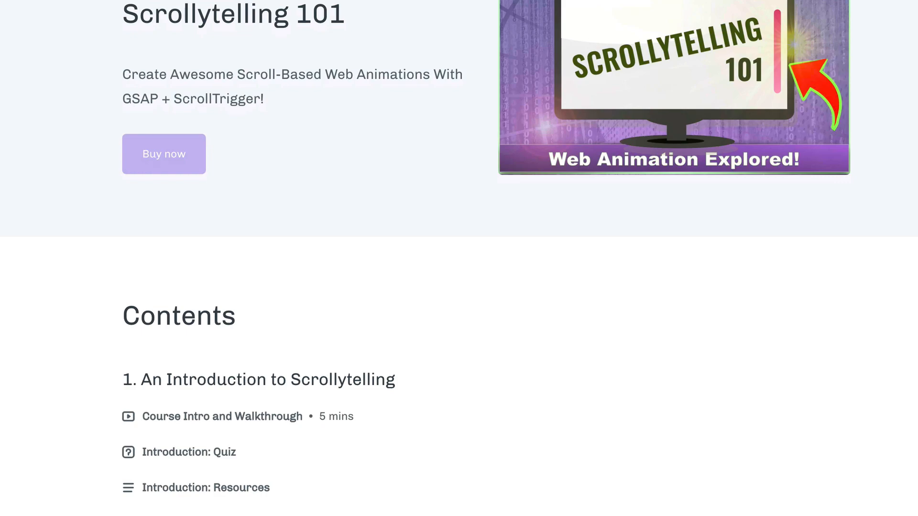
scroll("down", 3)
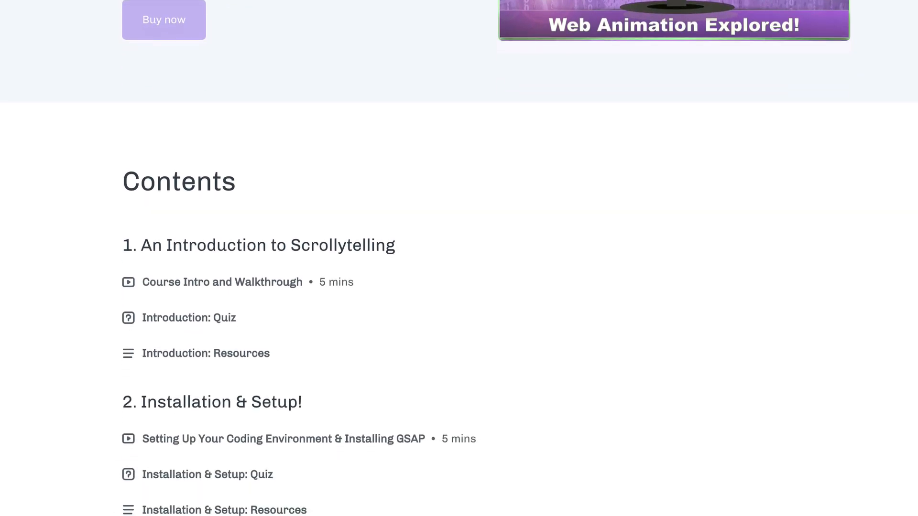
scroll("down", 3)
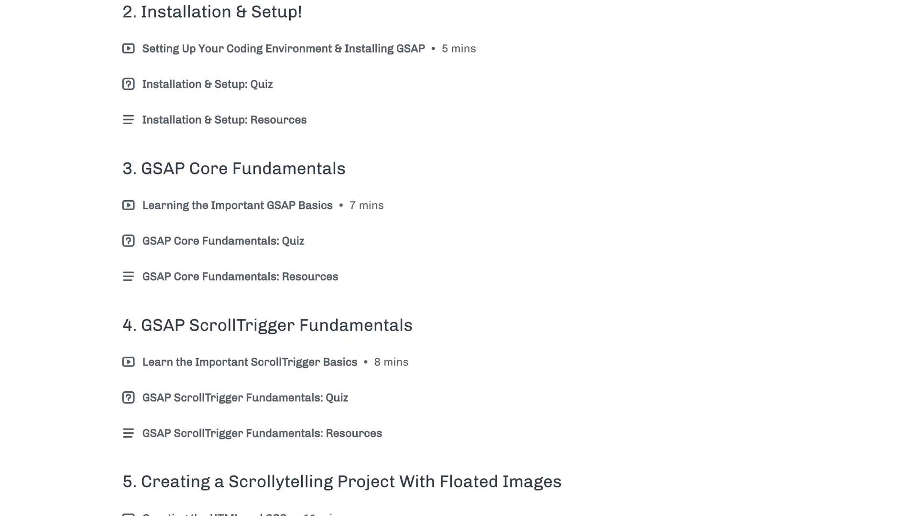
scroll("down", 3)
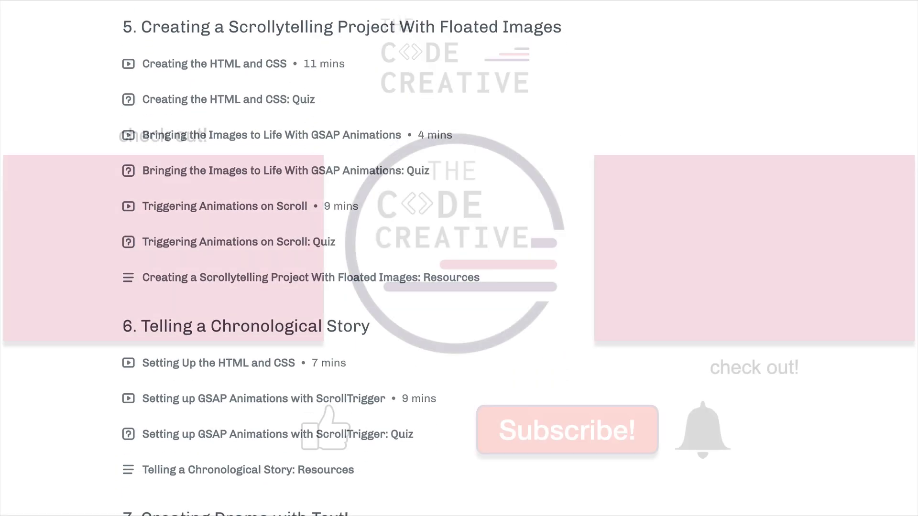